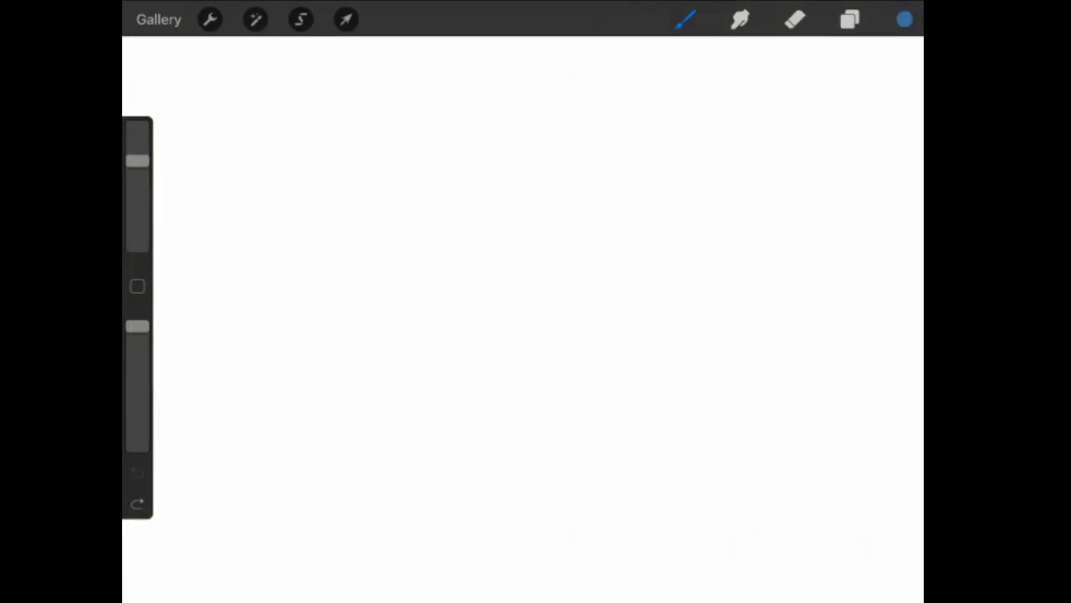
# Sketch a brown dome body with a small ring and two curved horn tubes.
pyautogui.moveTo(364, 448); pyautogui.dragTo(560, 448)
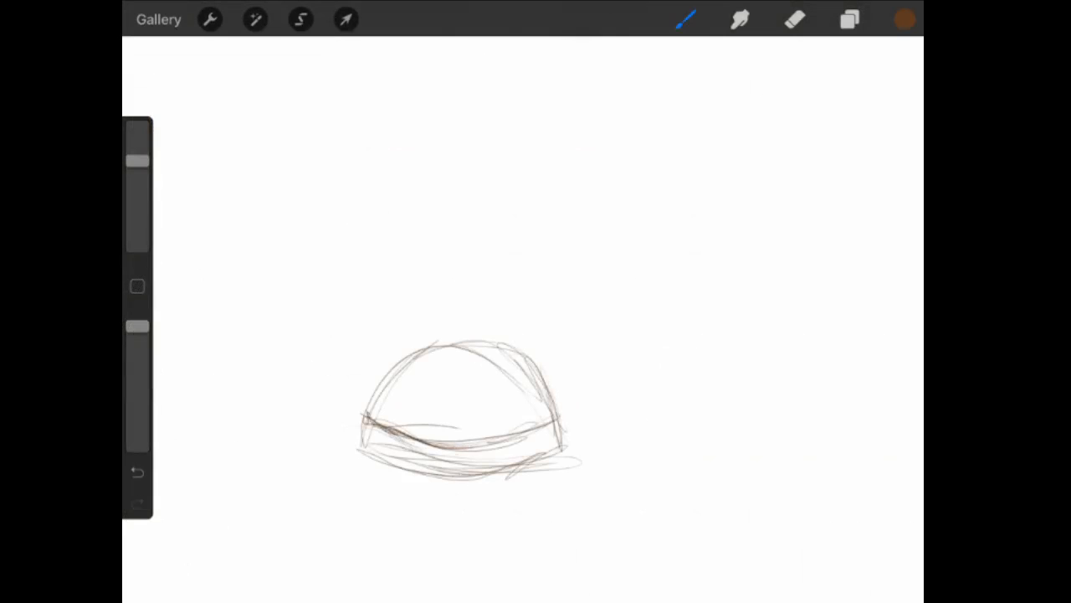
pyautogui.moveTo(493, 351); pyautogui.dragTo(510, 402)
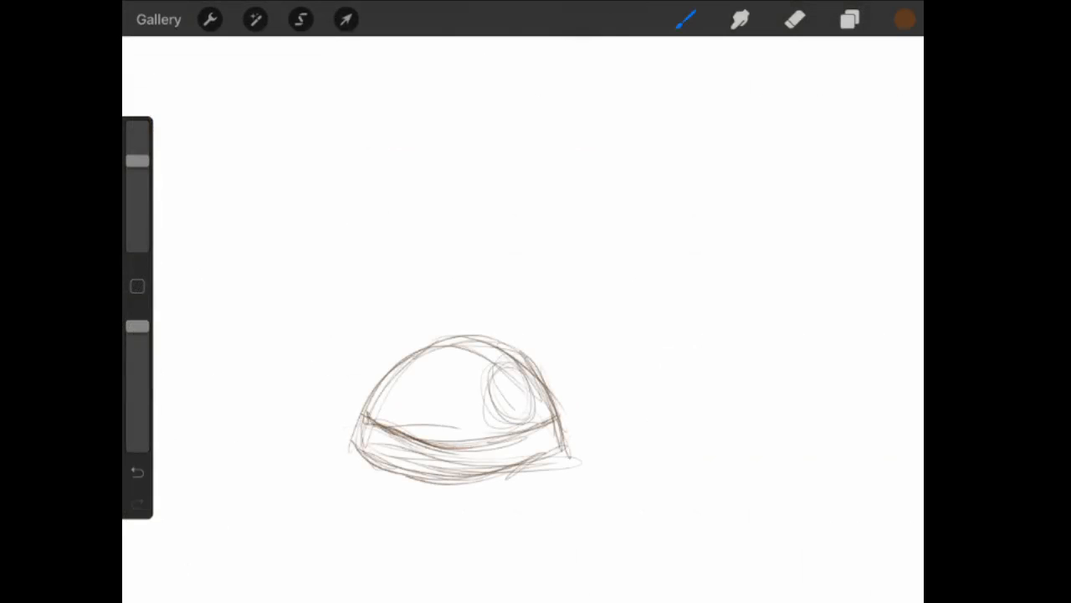
pyautogui.moveTo(519, 394); pyautogui.dragTo(586, 226)
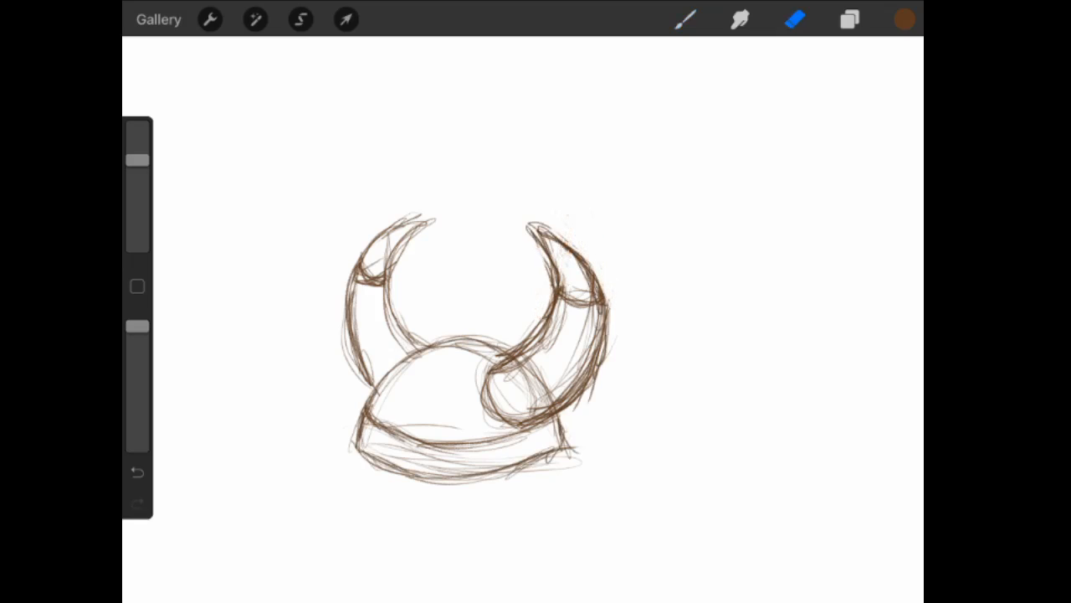
# Rotate the sketch with Transform and paint an orange ring at the body's left.
pyautogui.click(345, 19)
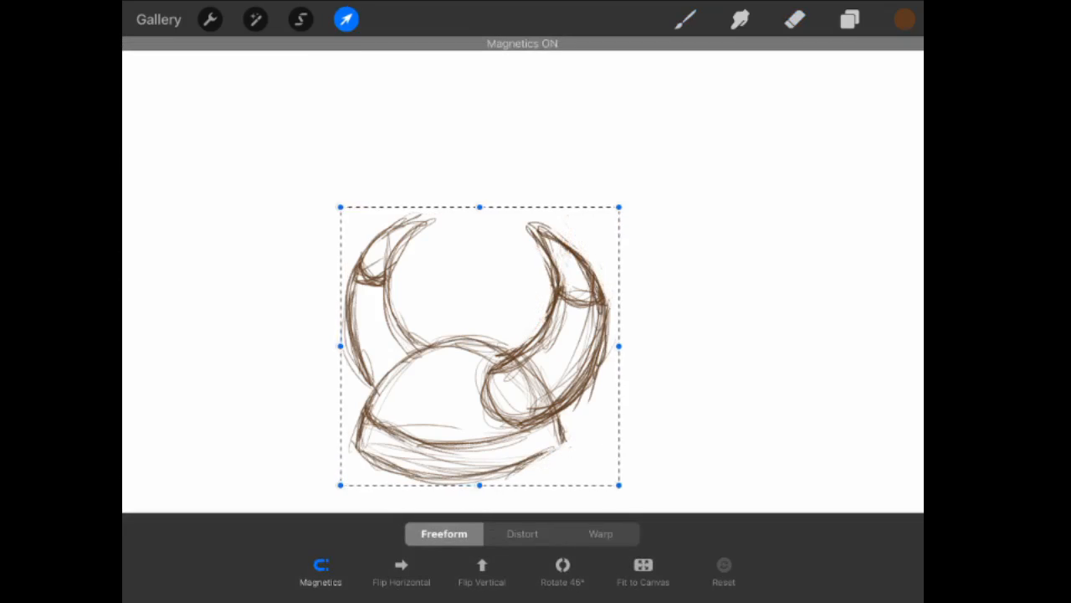
pyautogui.click(905, 19)
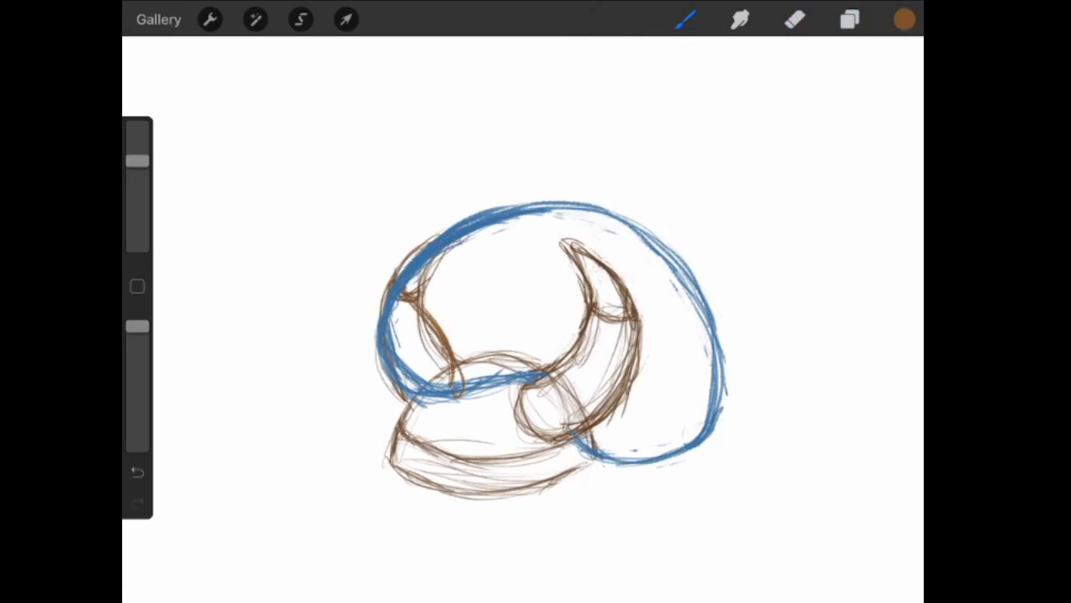
pyautogui.moveTo(393, 293); pyautogui.dragTo(377, 352)
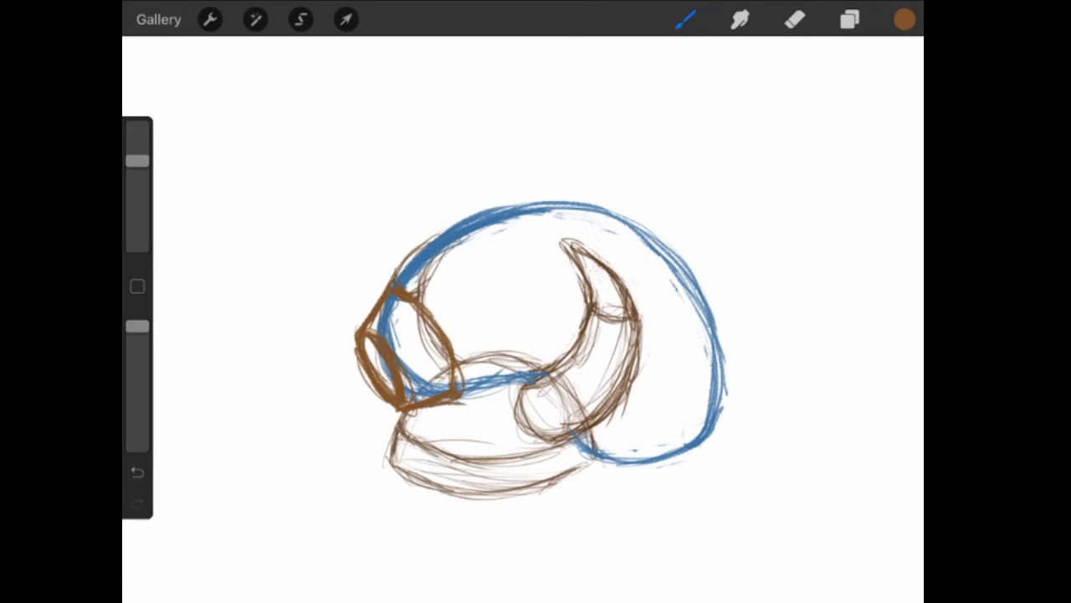
# Alternate eraser and brush to add the blue body outline and brown left pipe.
pyautogui.click(794, 19)
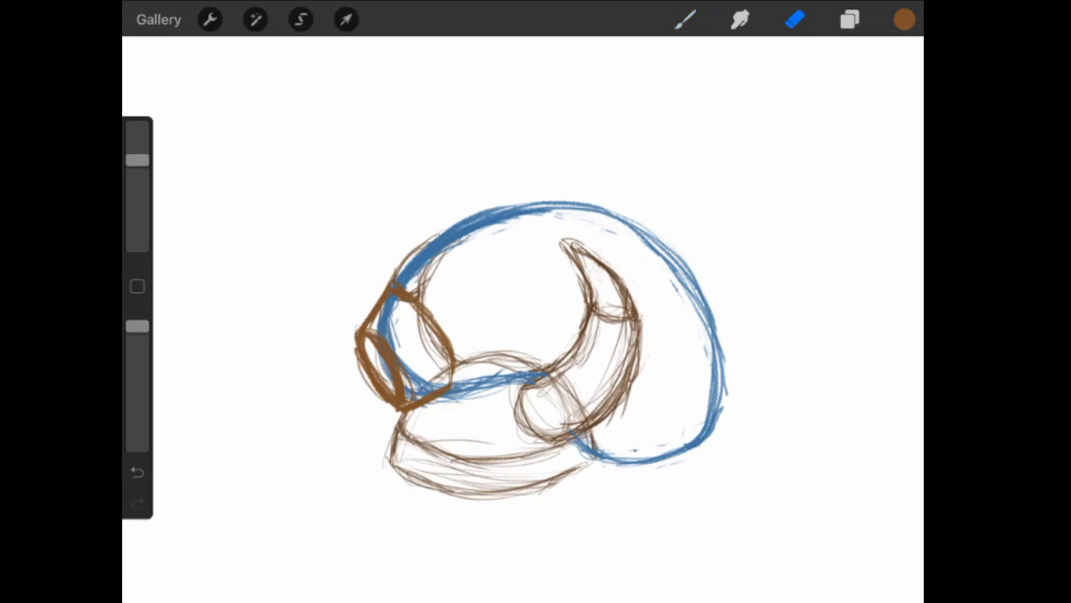
pyautogui.click(685, 19)
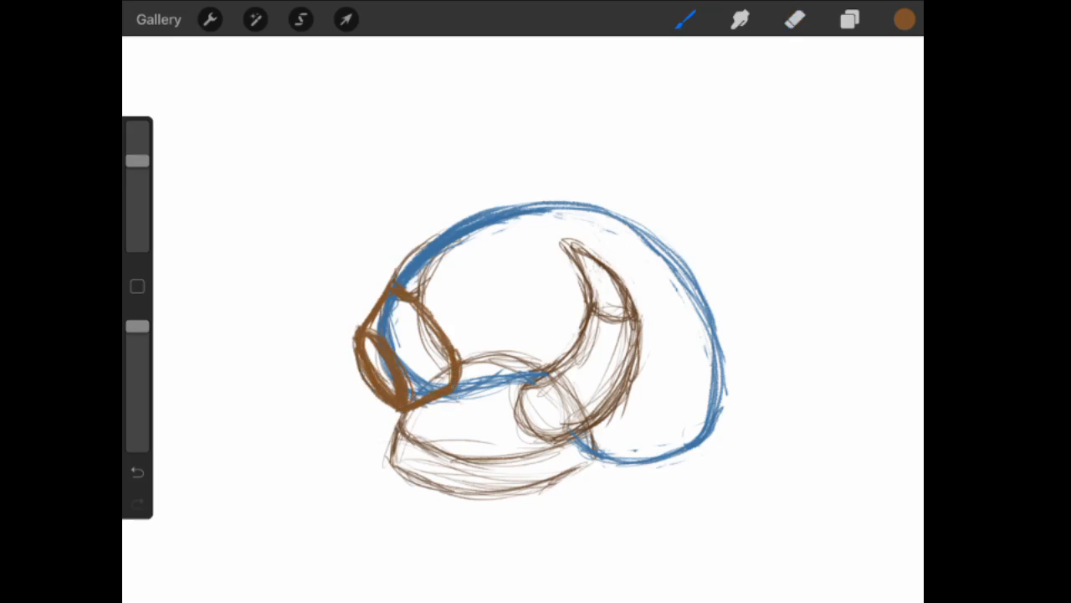
pyautogui.click(794, 20)
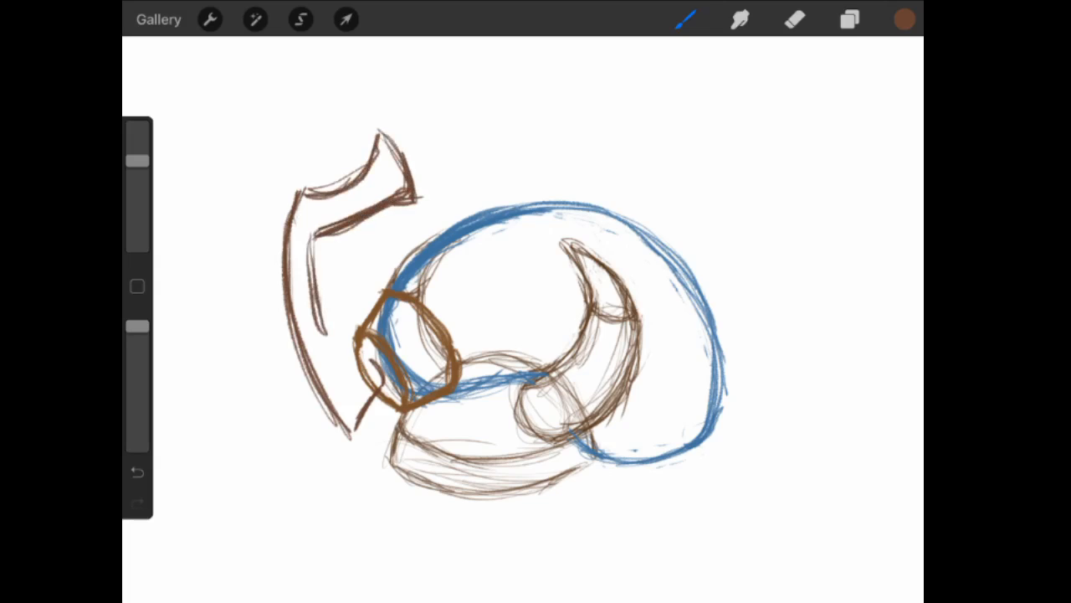
pyautogui.click(795, 20)
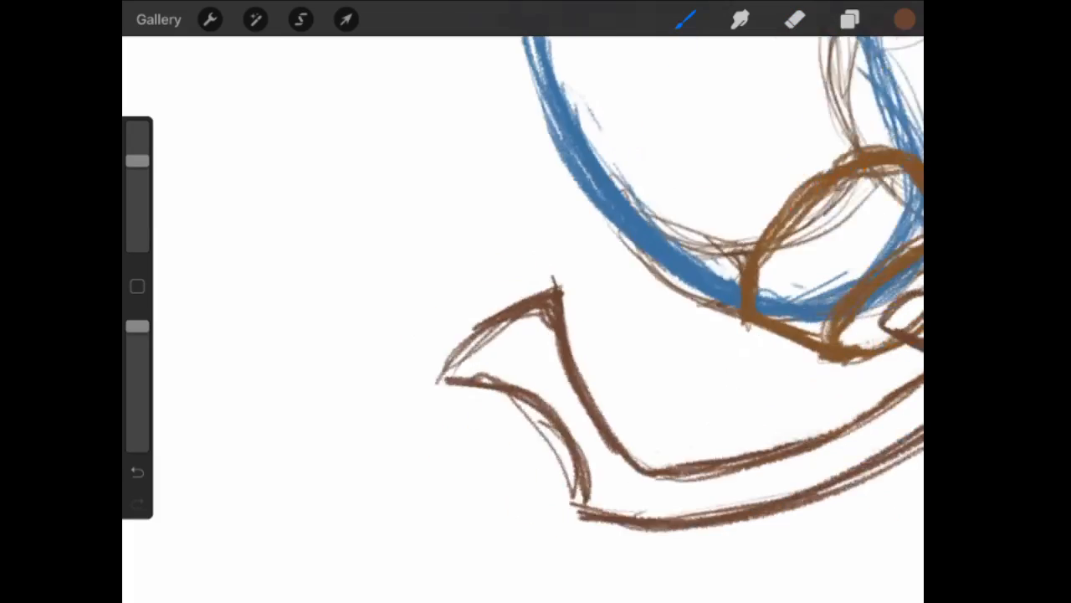
# Lasso the left pipe and erase its rough strokes.
pyautogui.click(300, 19)
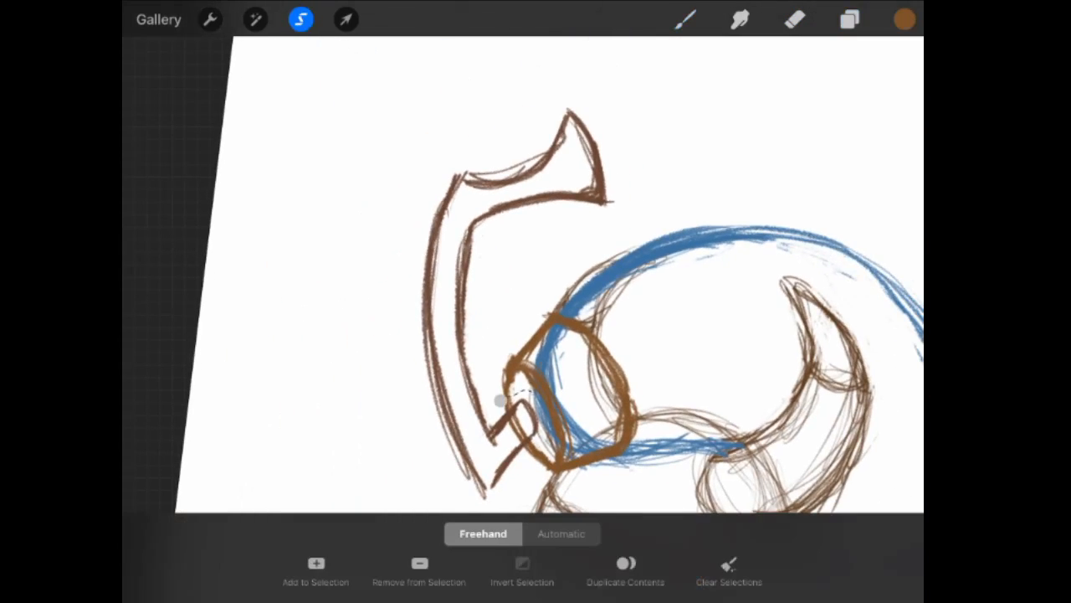
pyautogui.click(684, 19)
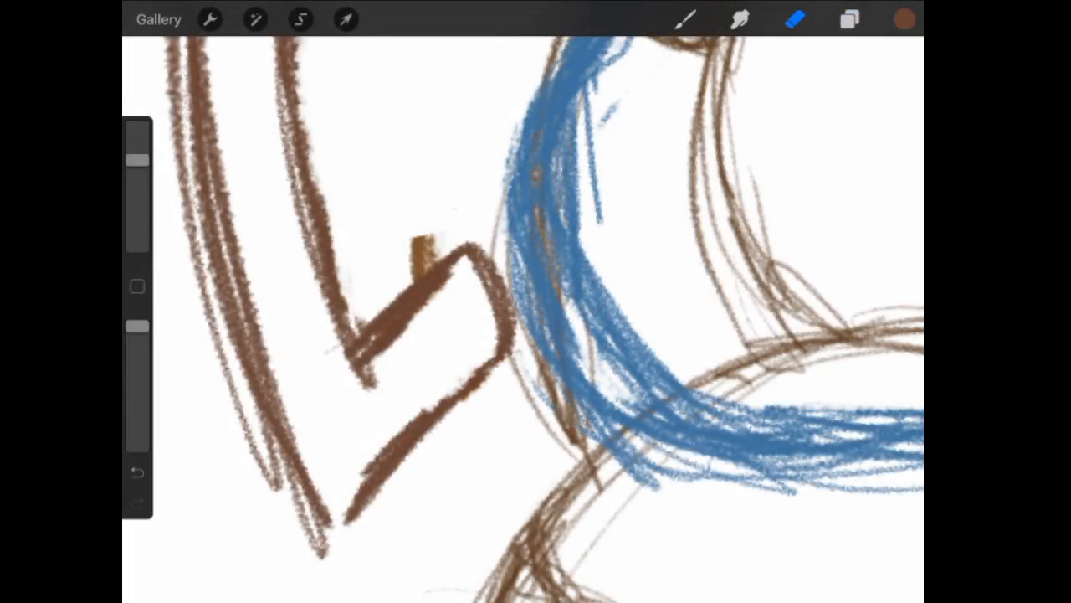
pyautogui.click(905, 20)
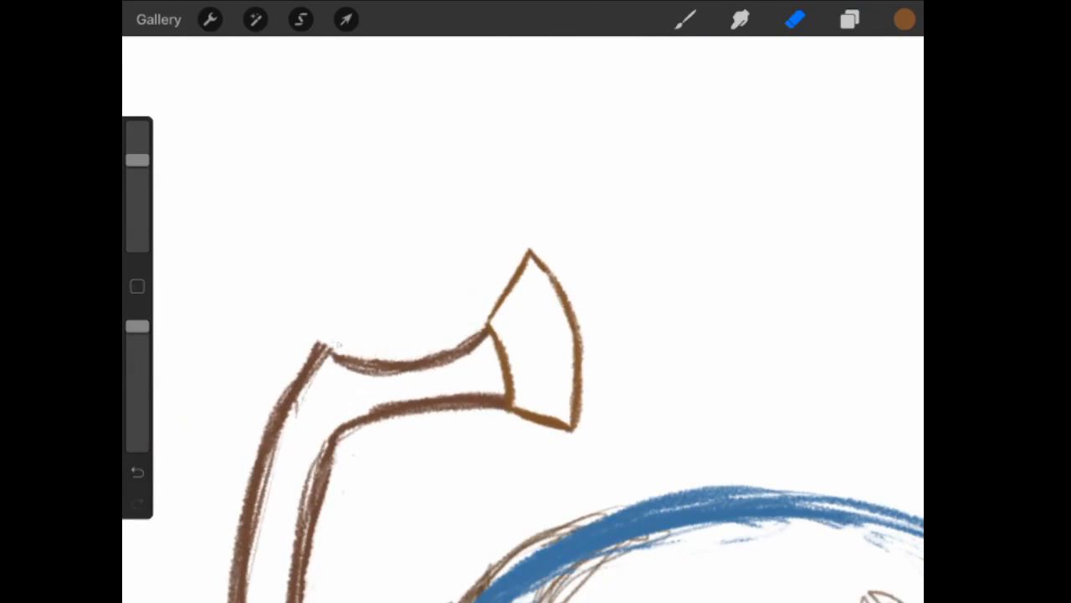
# Redraw clean pipe outlines with a crisp flared tip and tidy stray lines.
pyautogui.click(684, 19)
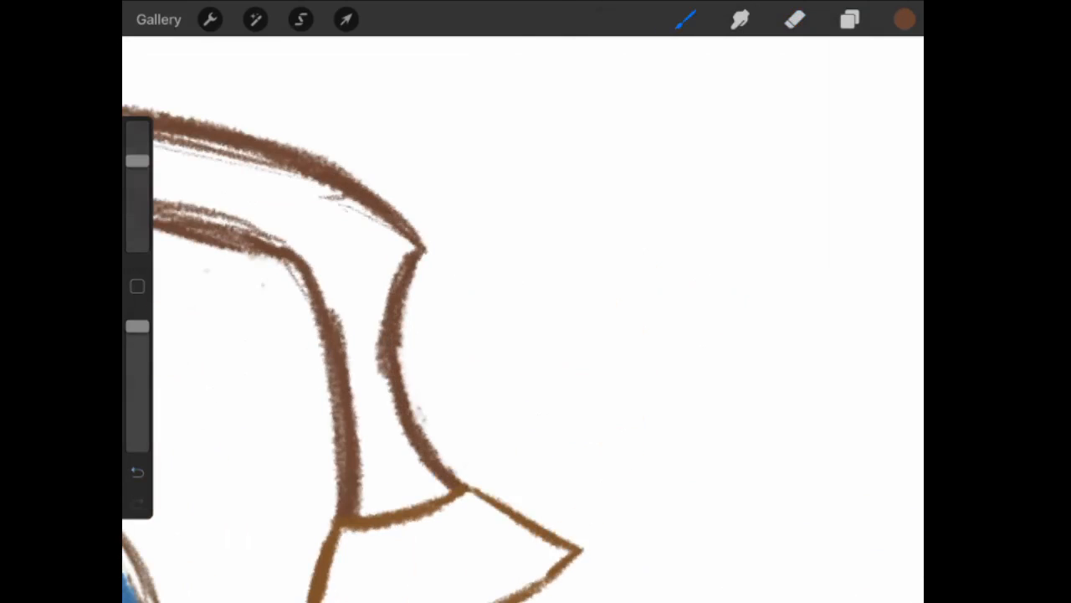
pyautogui.click(795, 19)
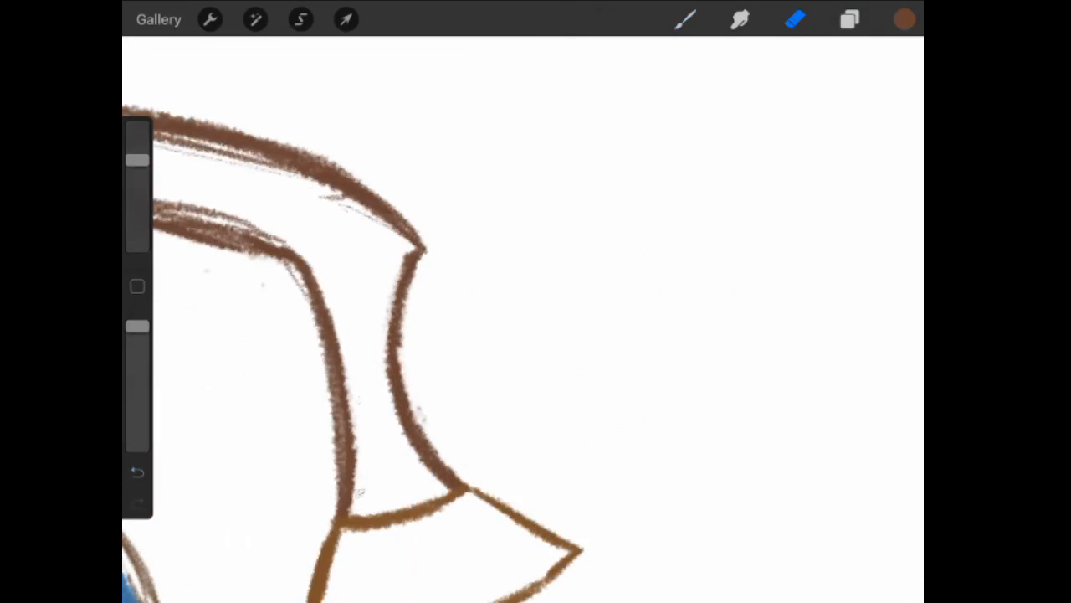
pyautogui.click(848, 19)
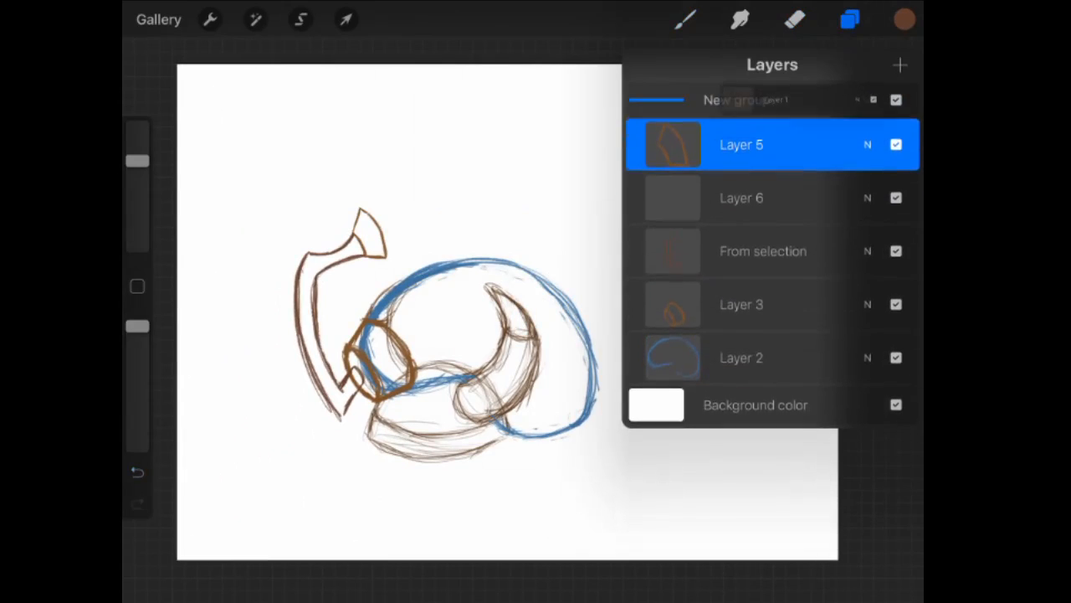
# Move the sketch lower, redraw the large upper-left bell pipe, and rotate it into place.
pyautogui.click(345, 19)
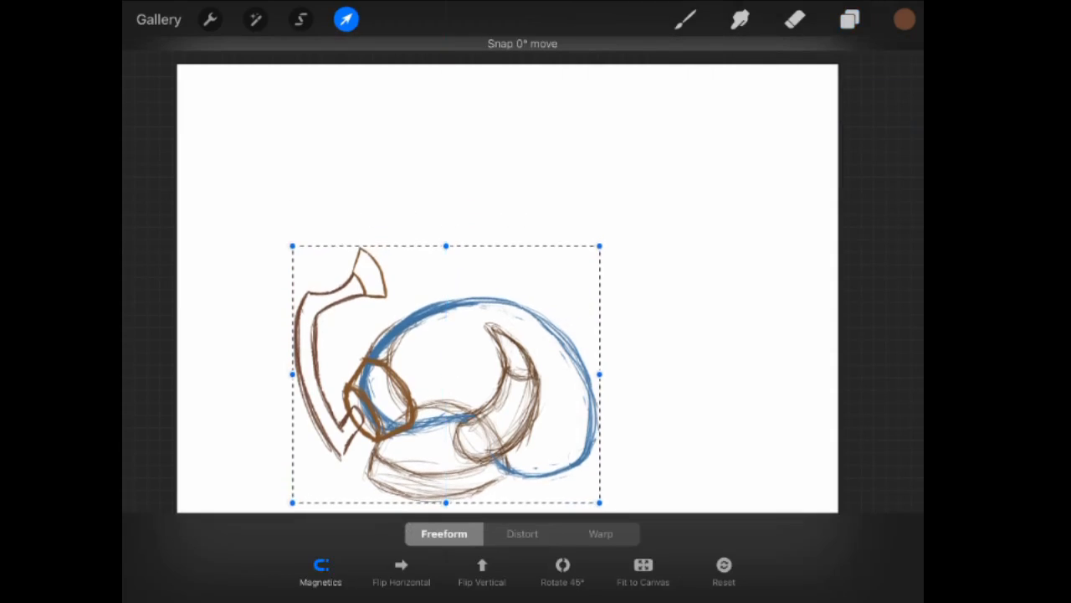
pyautogui.moveTo(444, 374); pyautogui.dragTo(457, 383)
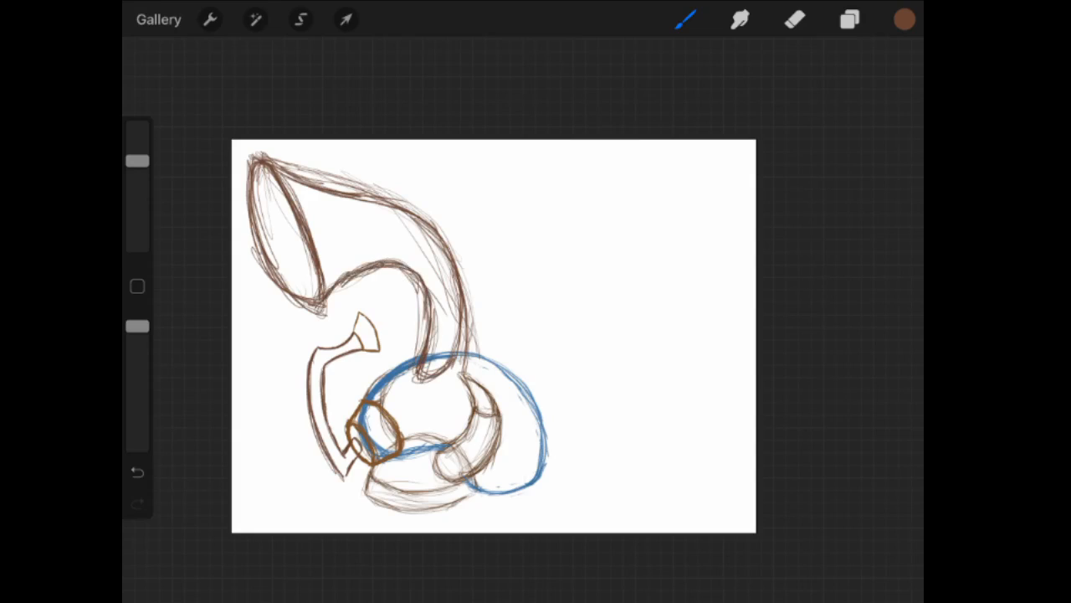
pyautogui.click(136, 471)
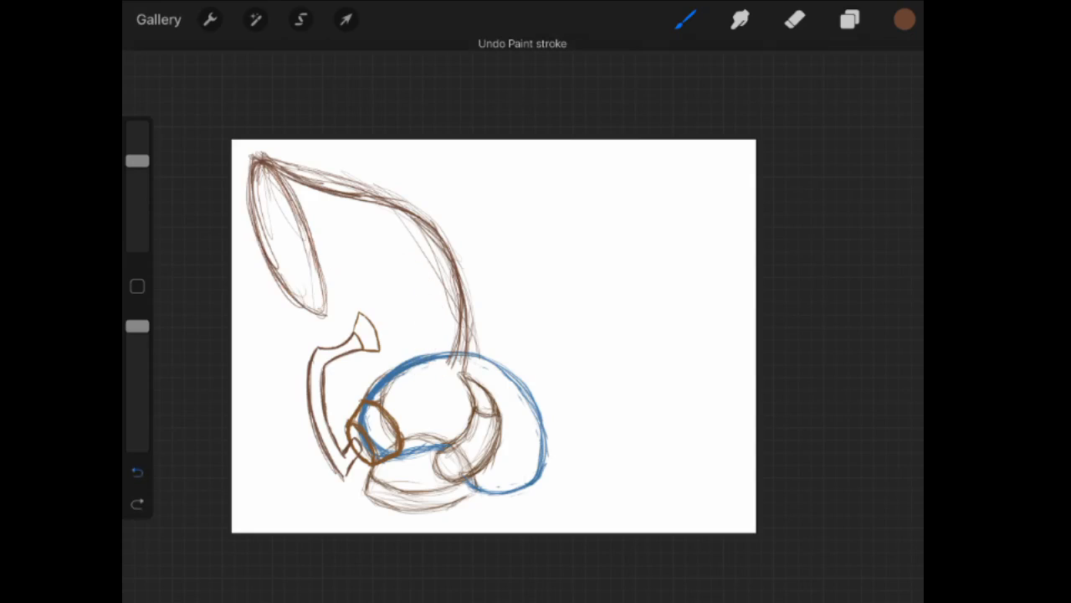
pyautogui.click(137, 471)
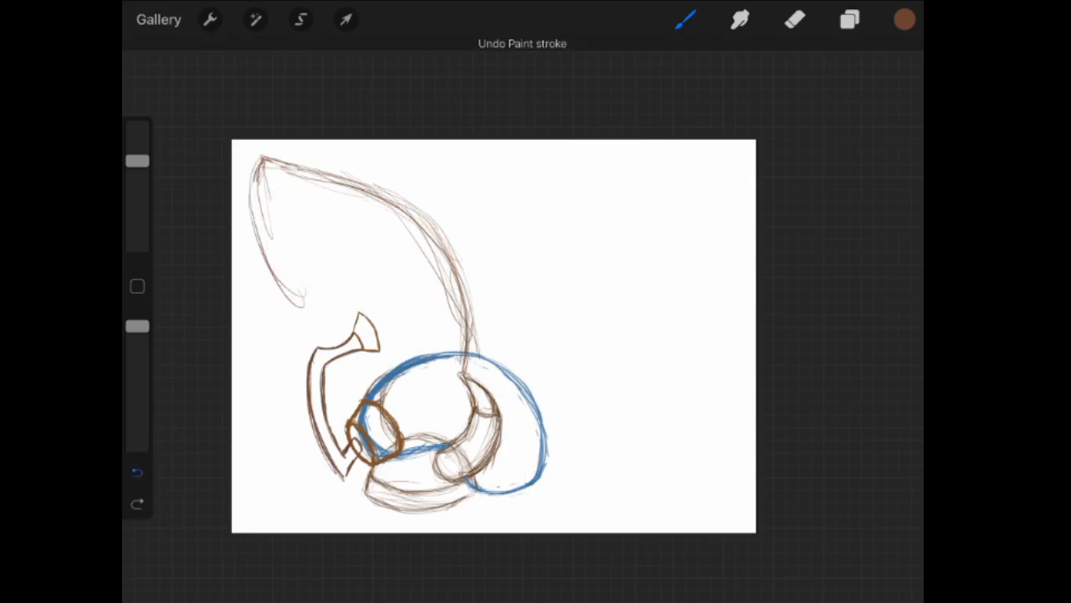
pyautogui.click(138, 472)
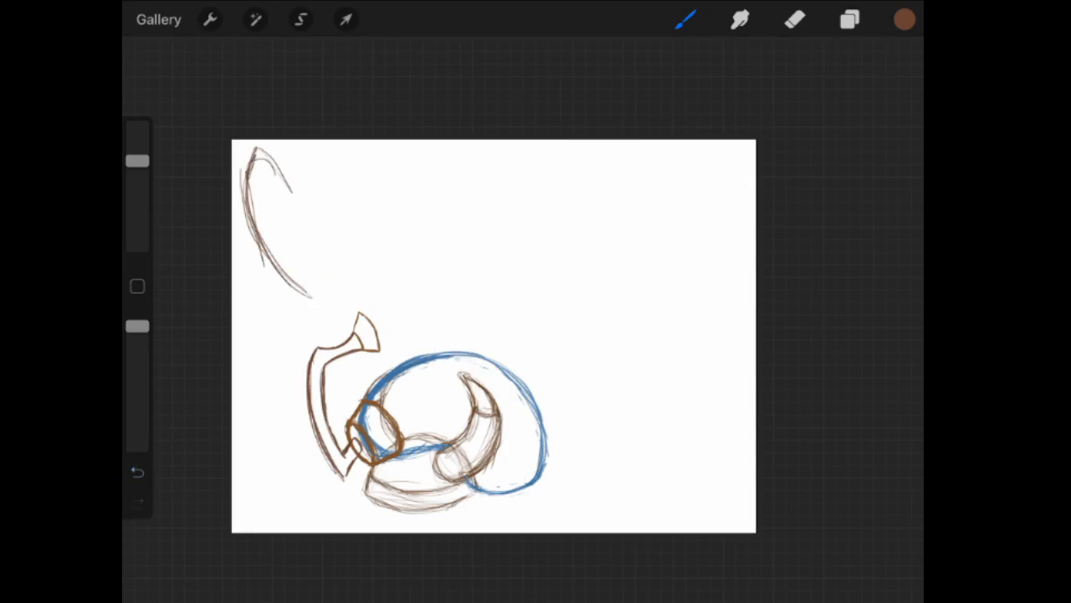
pyautogui.moveTo(260, 159); pyautogui.dragTo(318, 285)
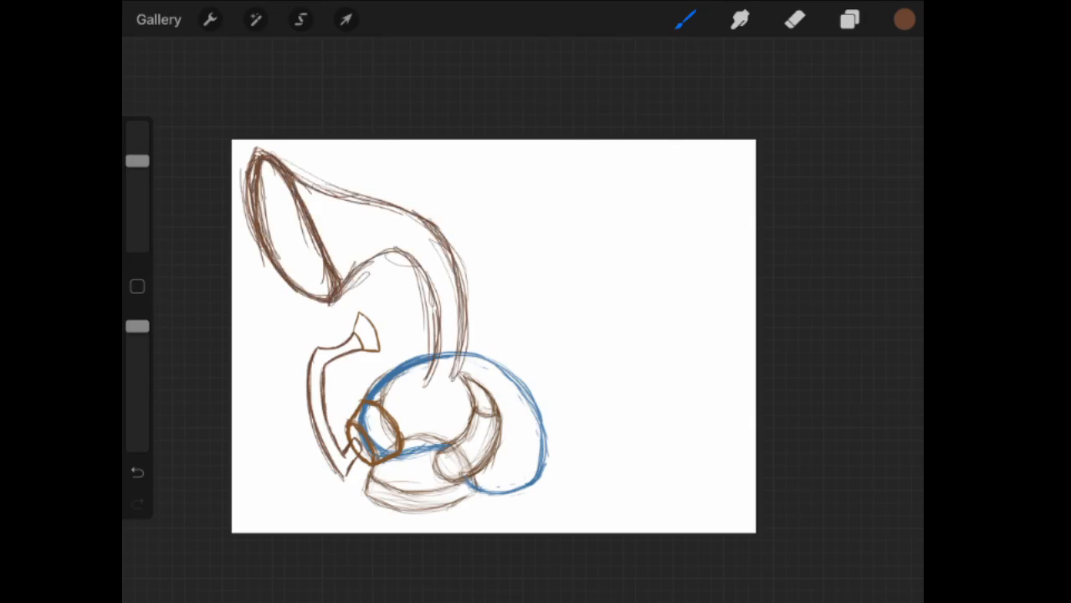
pyautogui.click(346, 19)
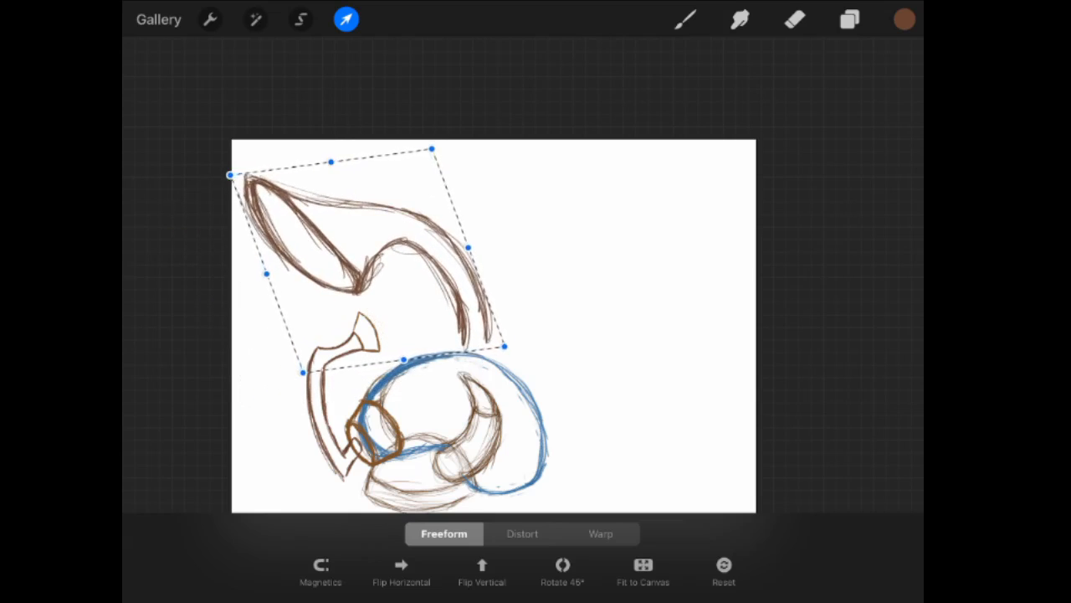
# Select the bell layer and position a copy as a second bell beside the first.
pyautogui.click(850, 19)
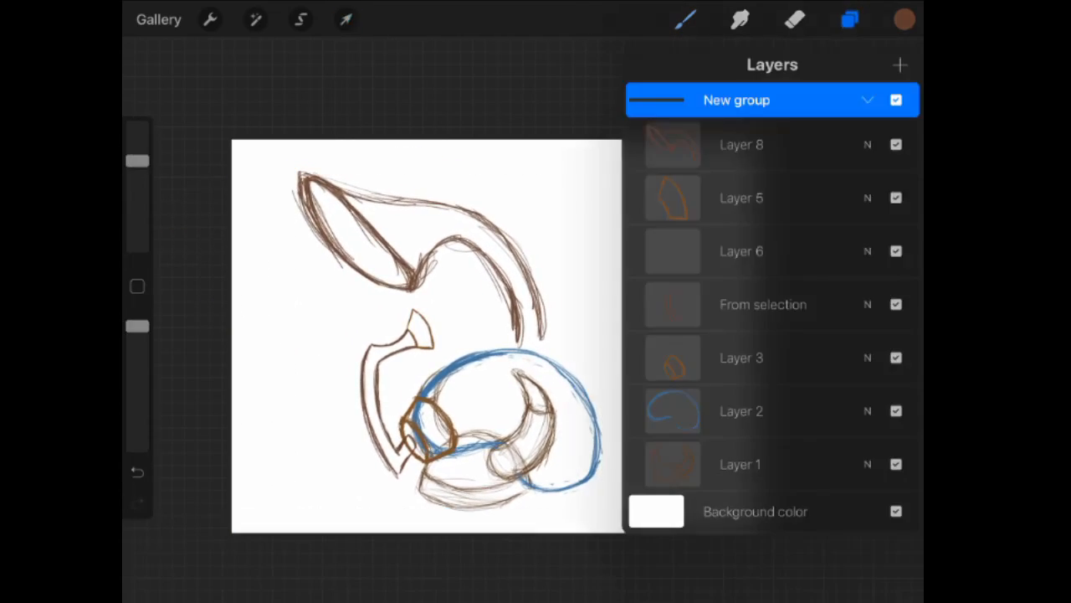
pyautogui.click(346, 19)
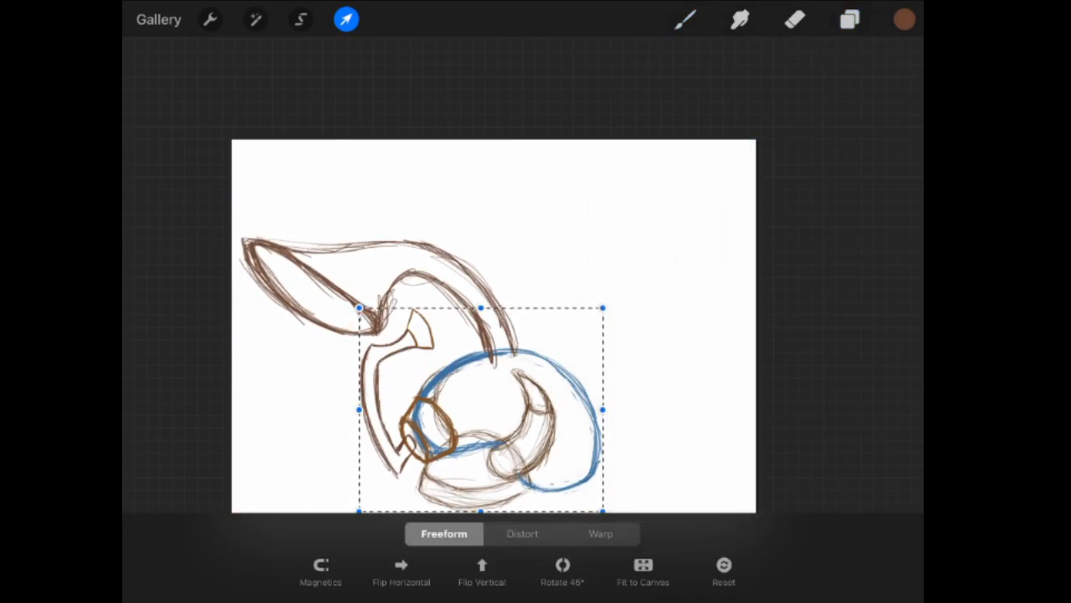
pyautogui.click(849, 19)
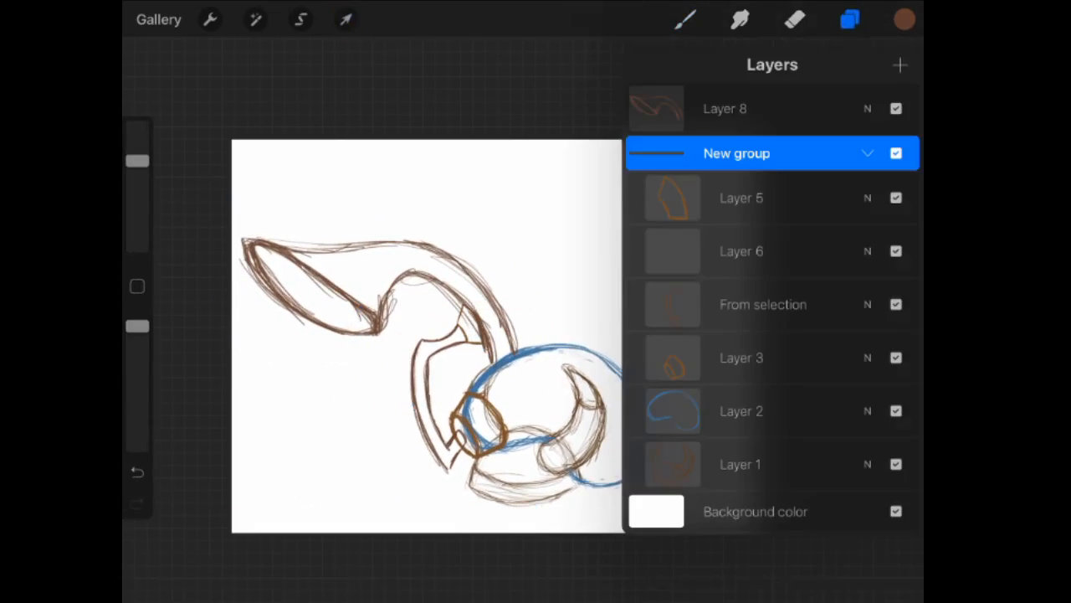
pyautogui.click(346, 19)
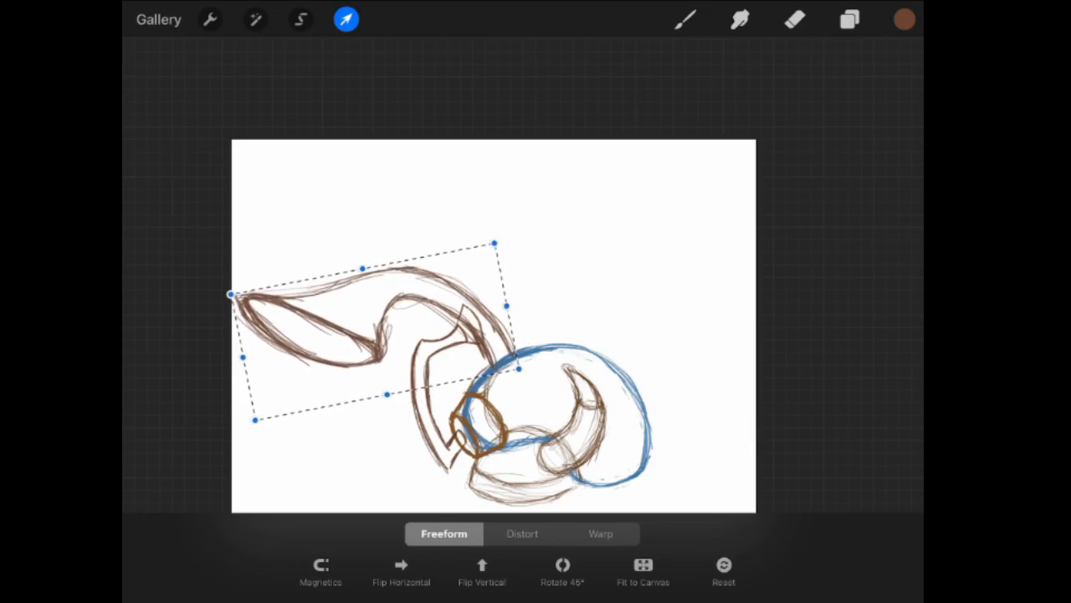
pyautogui.click(685, 19)
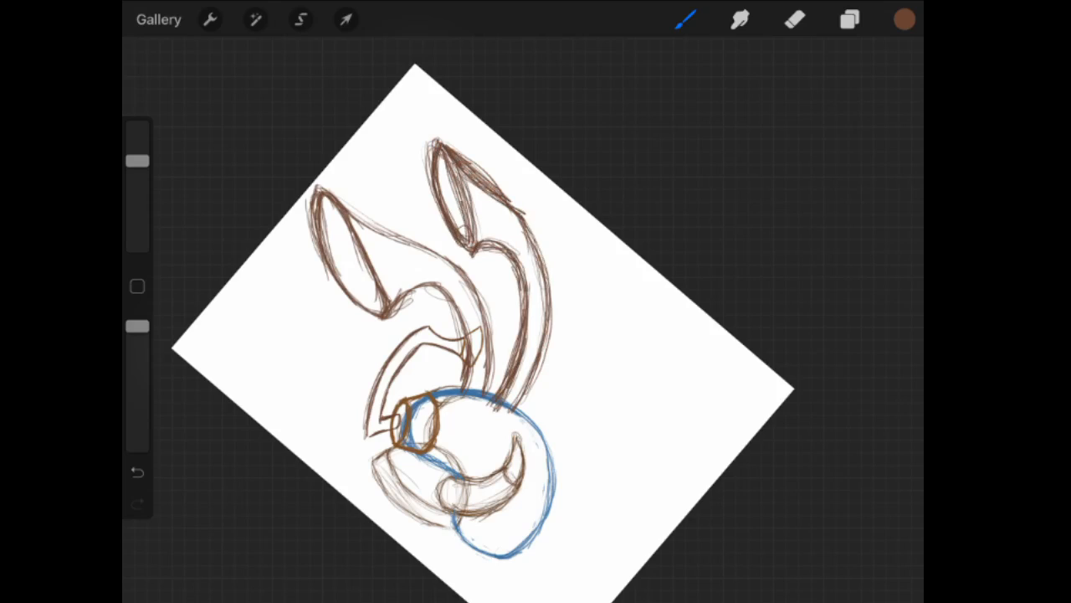
# Zoom in and erase the second bell's flared top, keeping its curved tube strokes.
pyautogui.click(345, 19)
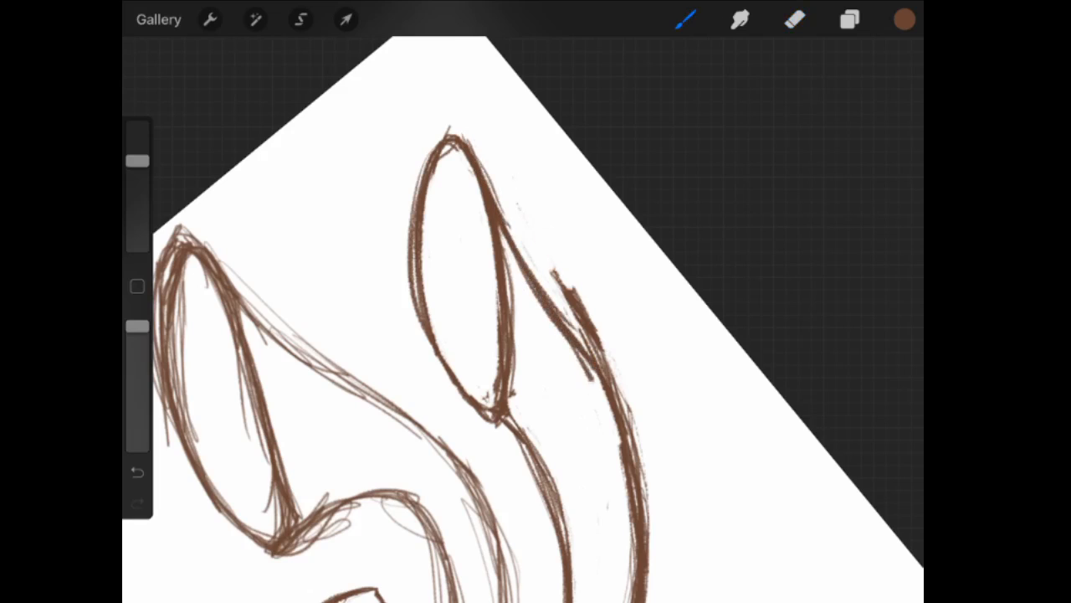
pyautogui.click(793, 19)
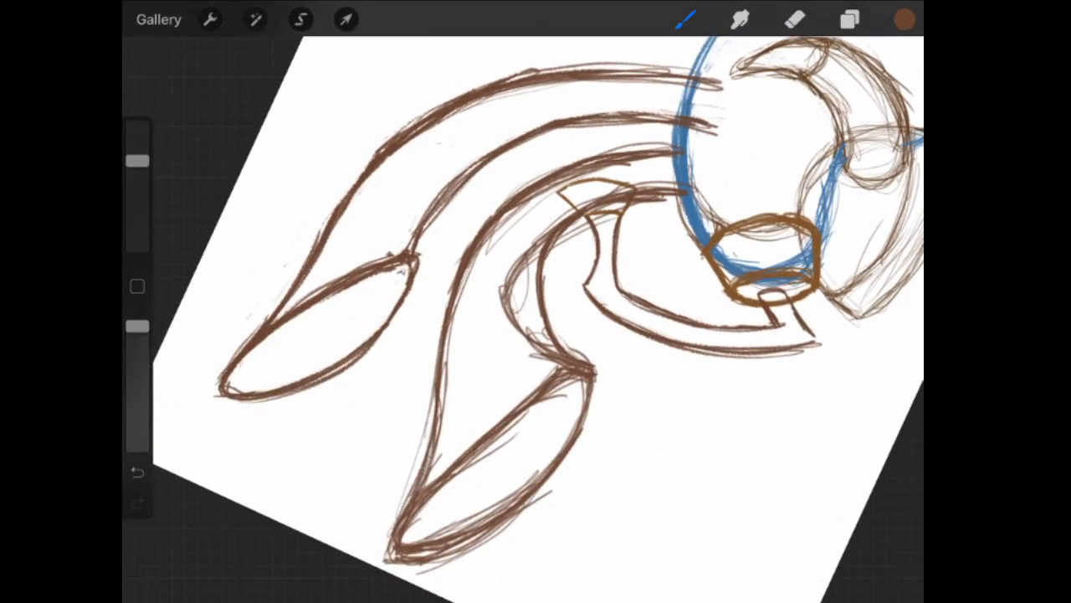
pyautogui.click(794, 20)
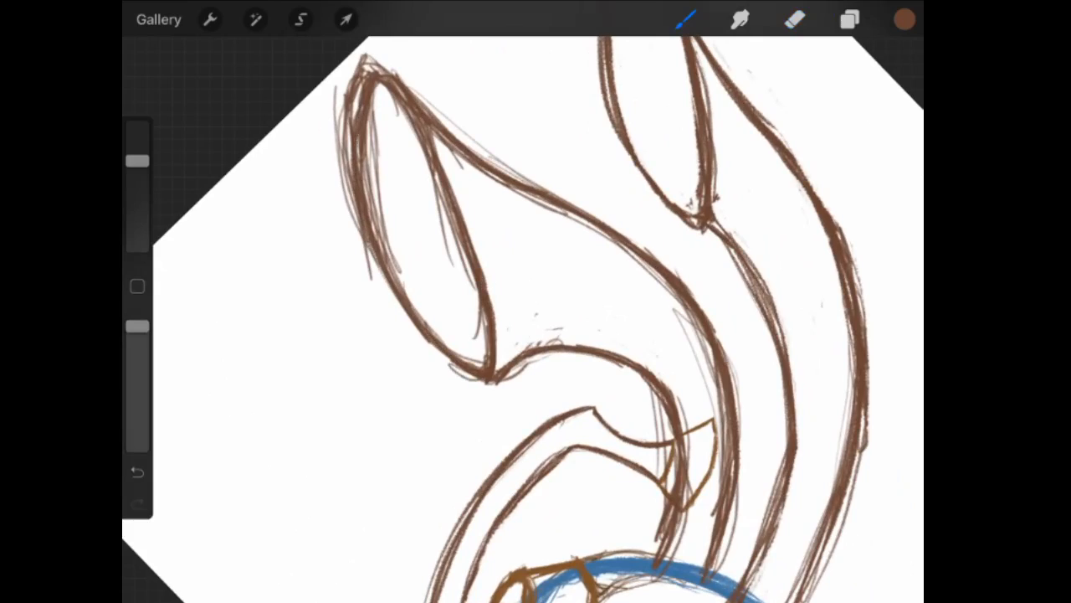
pyautogui.click(793, 19)
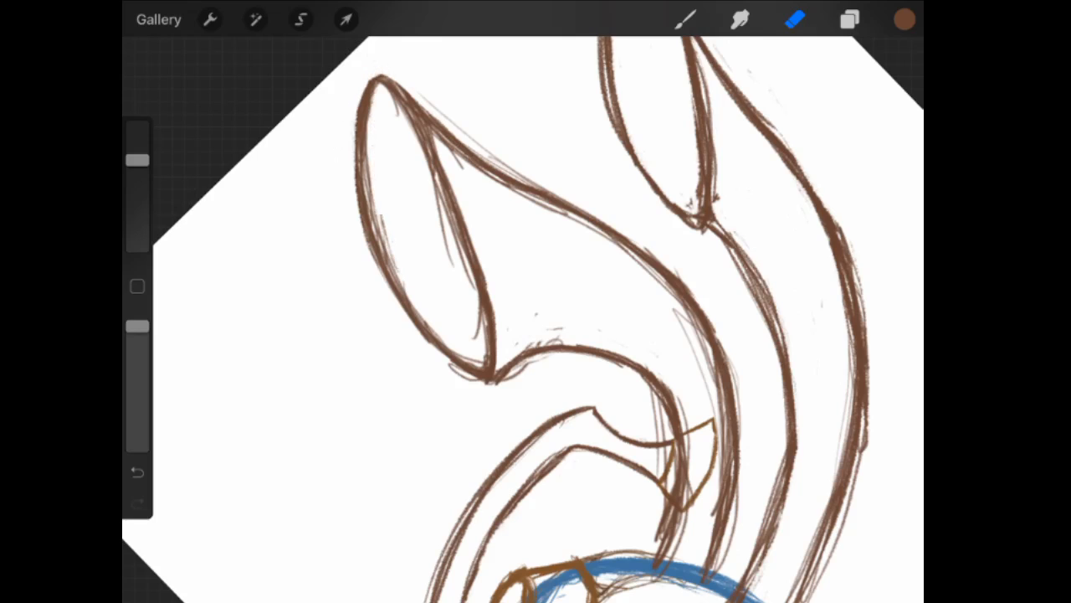
pyautogui.click(849, 19)
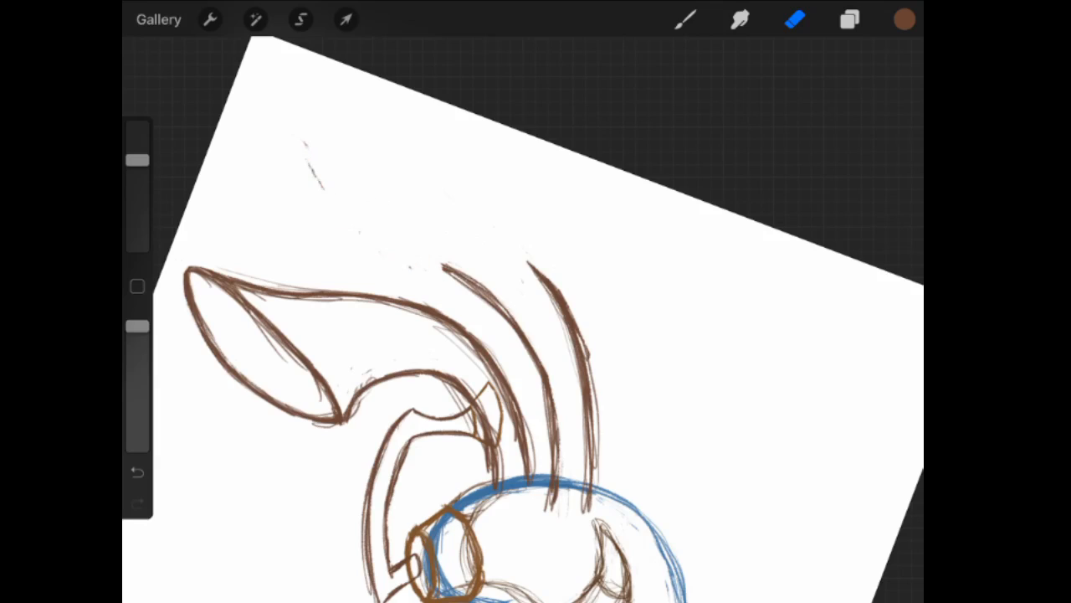
# Sketch a new oval bell opening at the top of the second tube.
pyautogui.moveTo(314, 104); pyautogui.dragTo(335, 260)
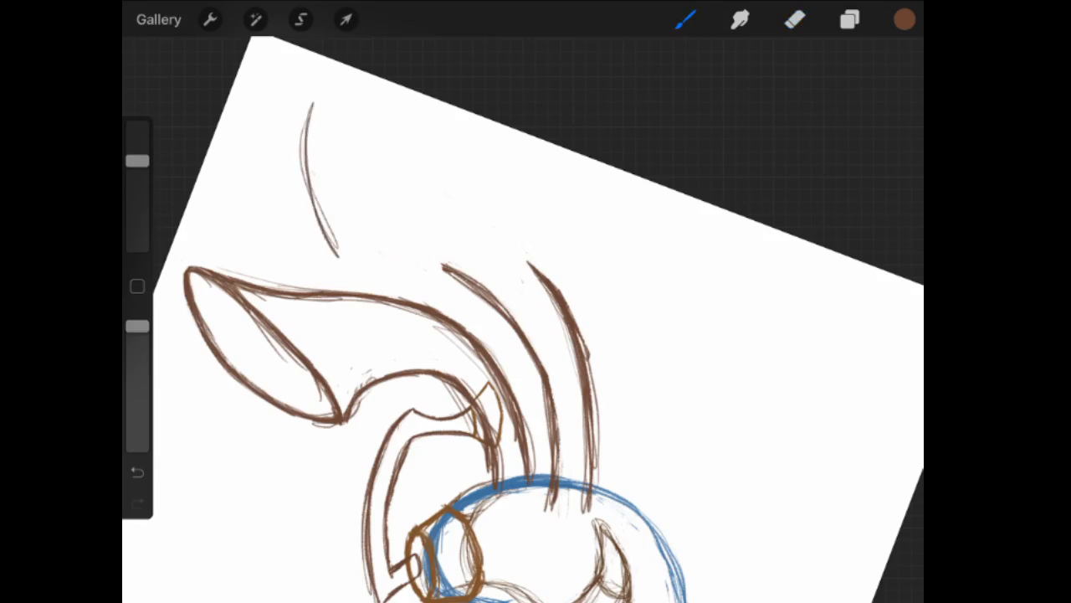
pyautogui.moveTo(309, 109); pyautogui.dragTo(335, 260)
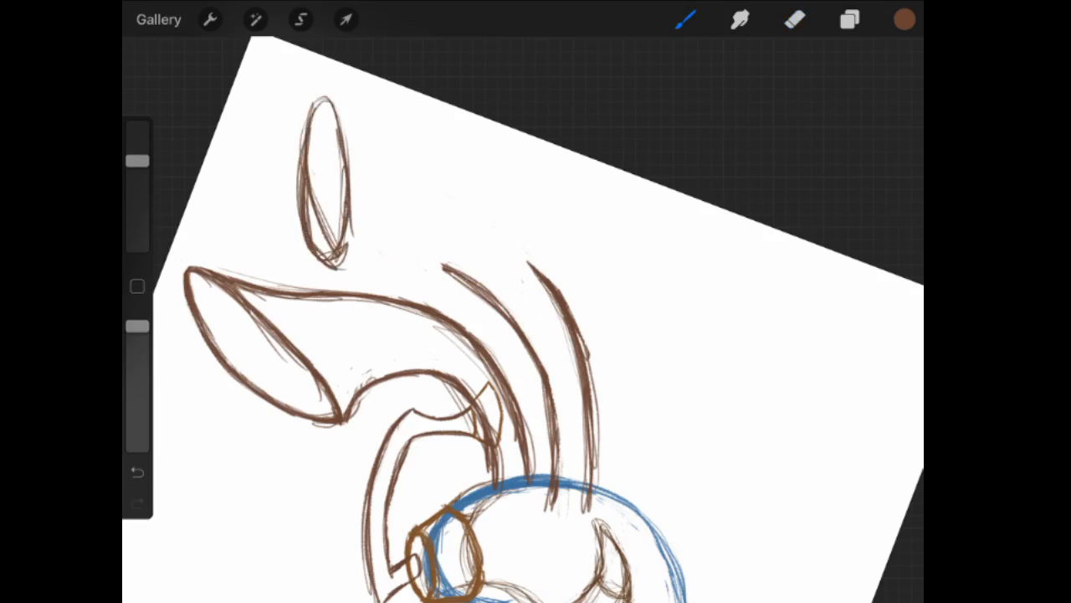
pyautogui.click(300, 19)
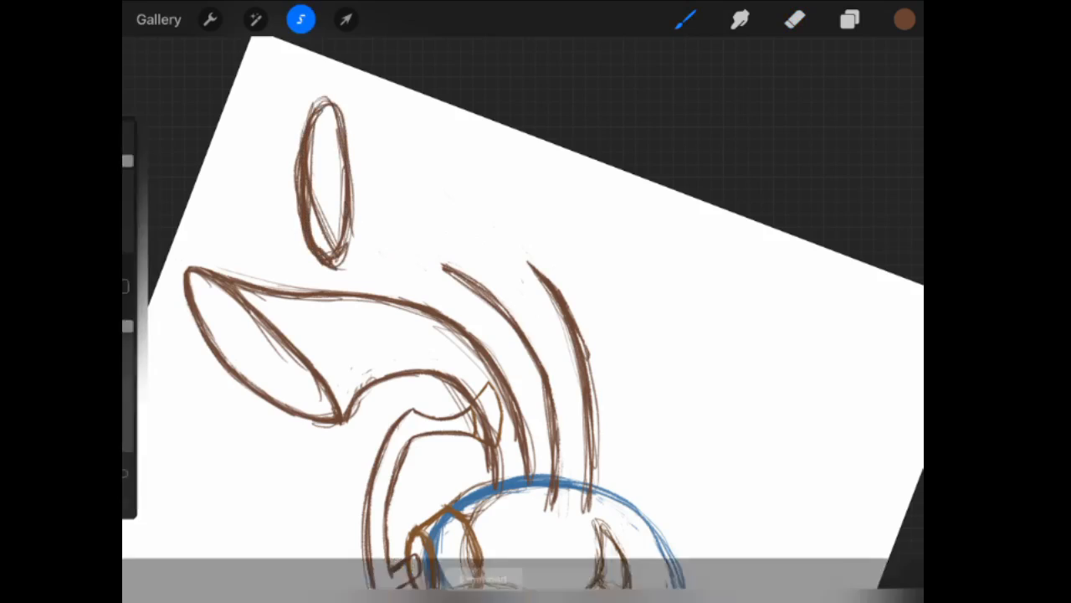
pyautogui.click(345, 19)
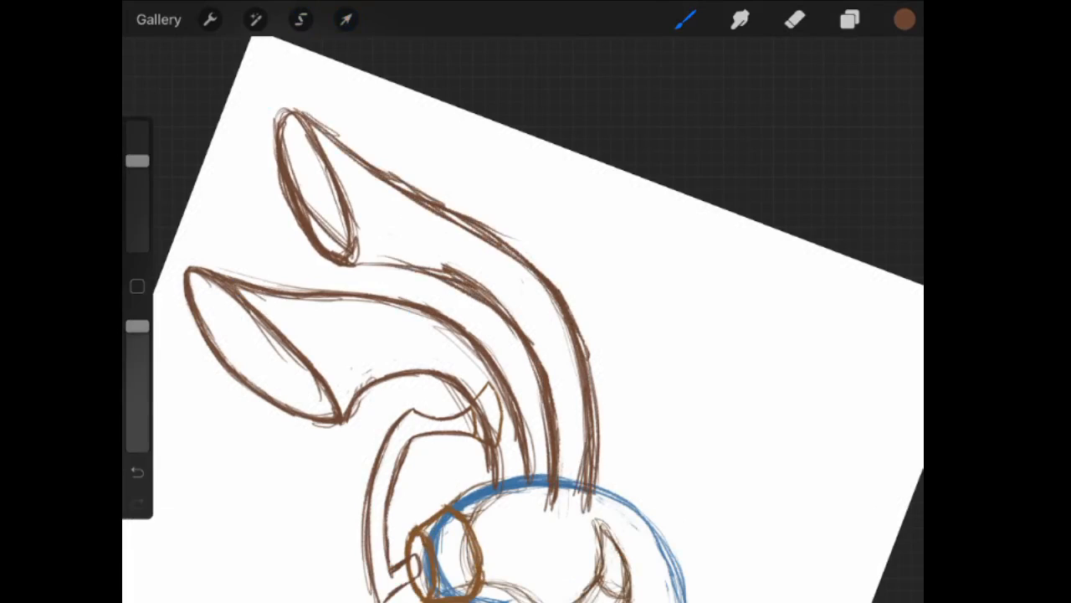
# Join the bell to the tube lines and erase overlapping stray strokes around both bells.
pyautogui.click(794, 19)
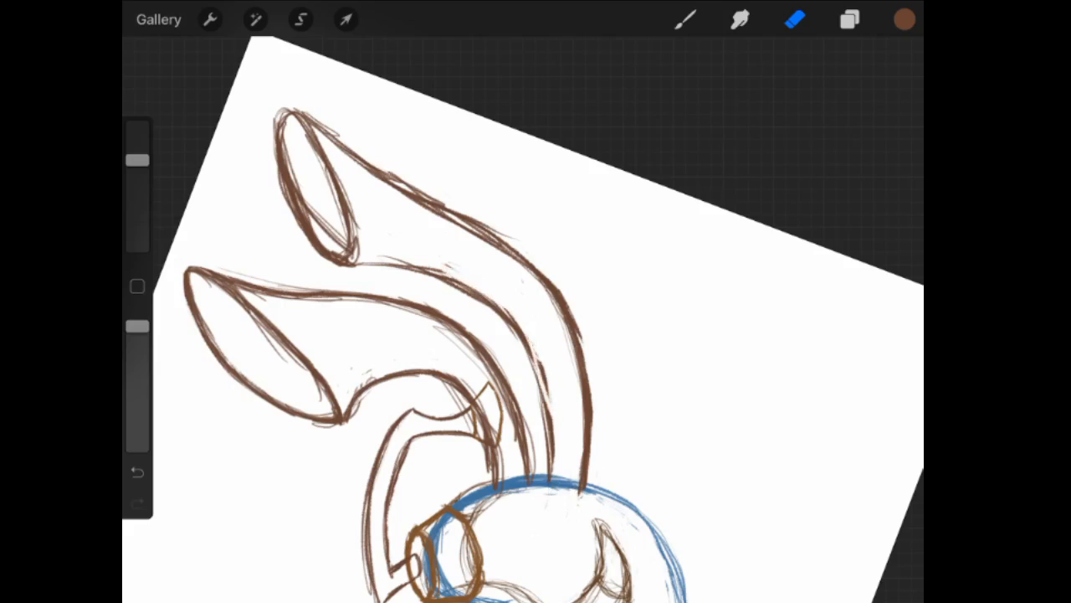
pyautogui.click(685, 20)
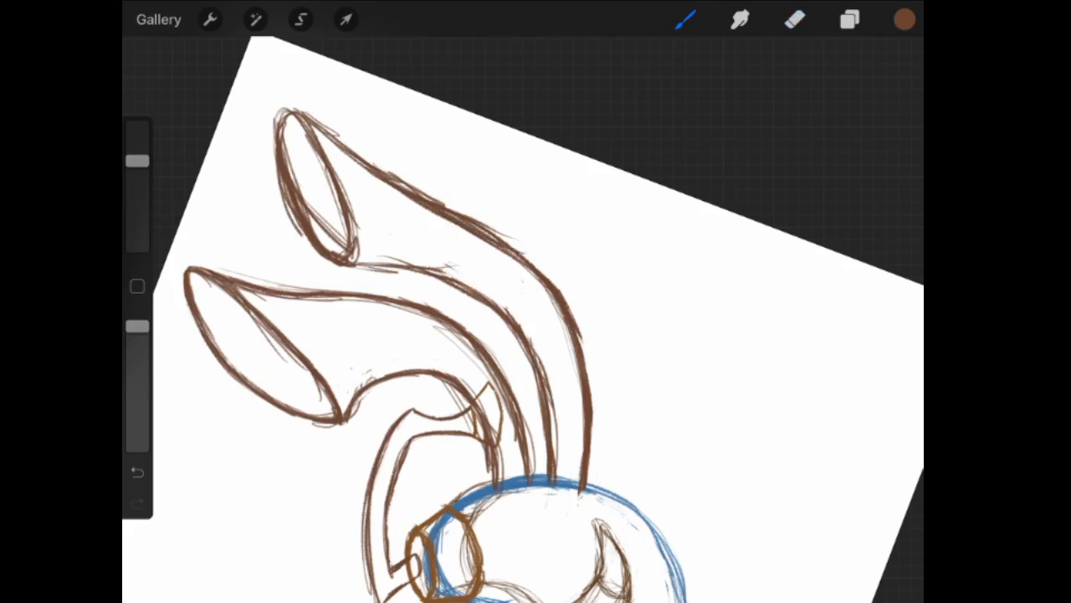
pyautogui.click(794, 19)
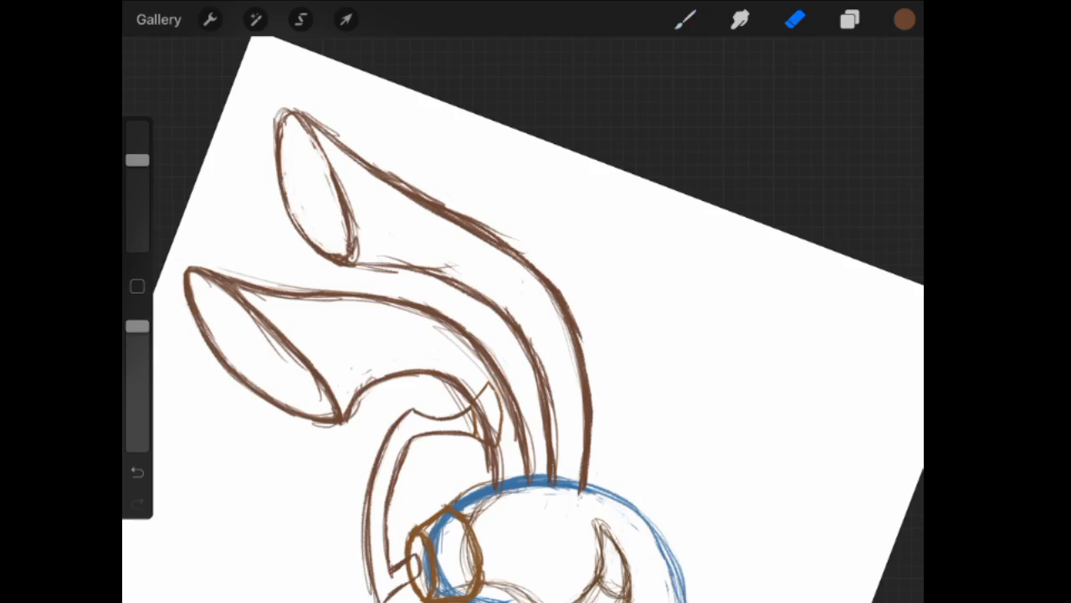
pyautogui.click(685, 19)
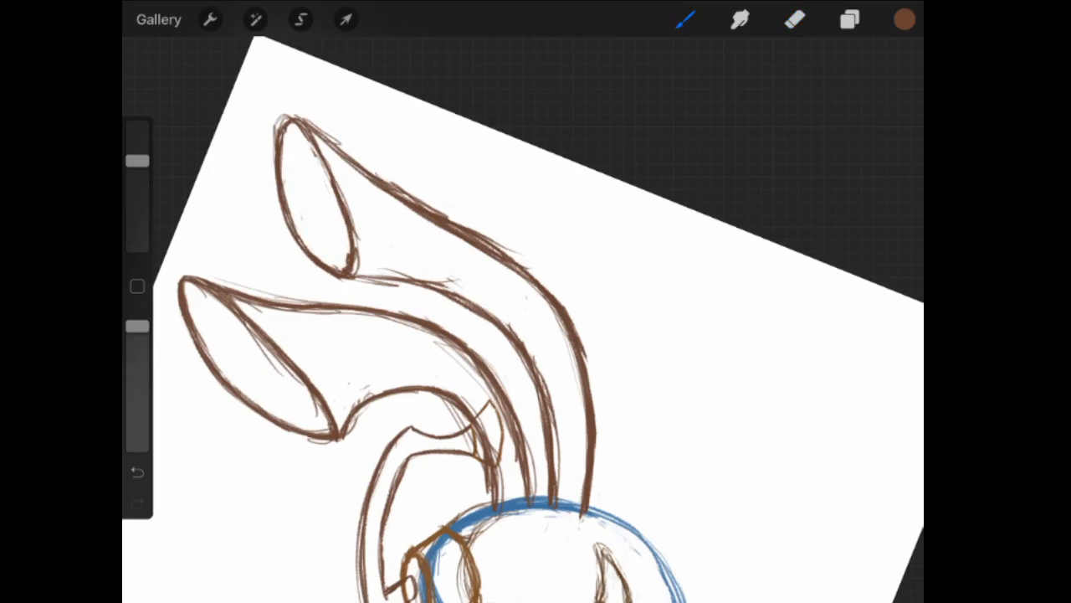
pyautogui.click(794, 19)
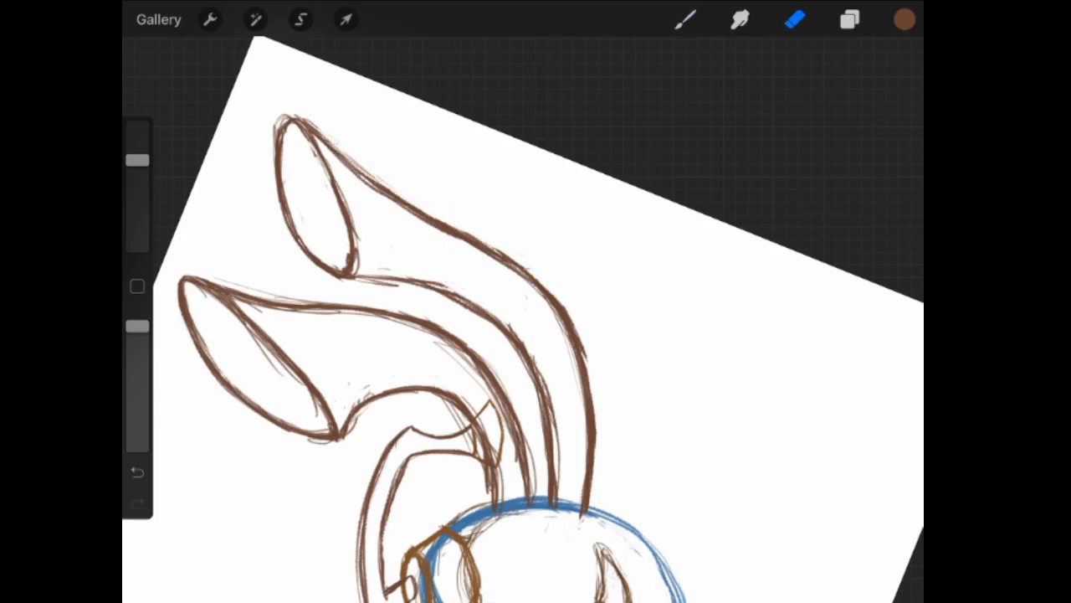
pyautogui.click(849, 19)
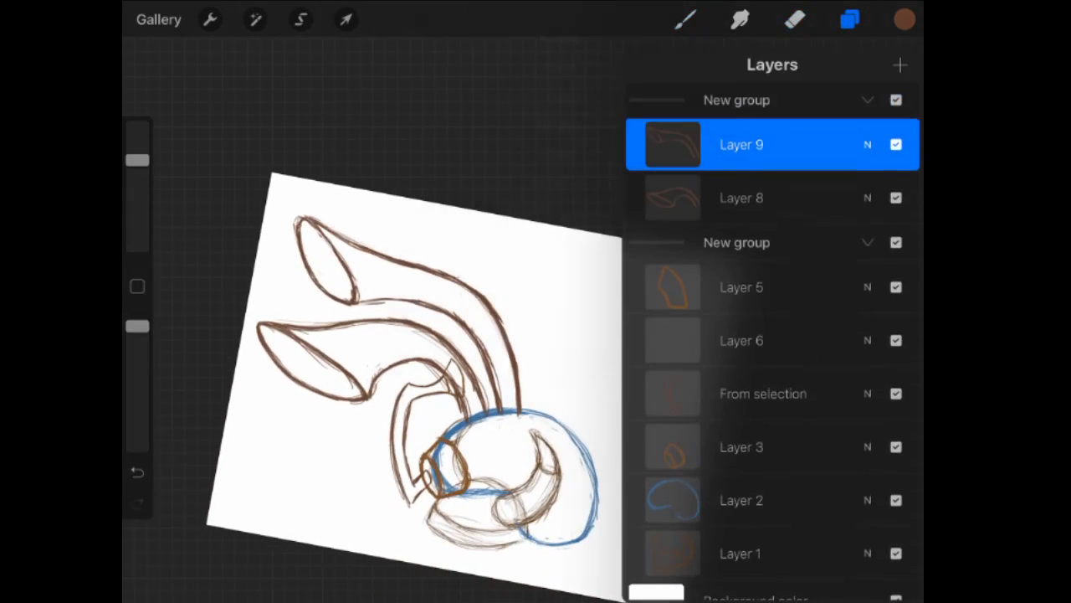
# Scale both bells slightly larger and add empty Layer 11 atop their group.
pyautogui.click(346, 20)
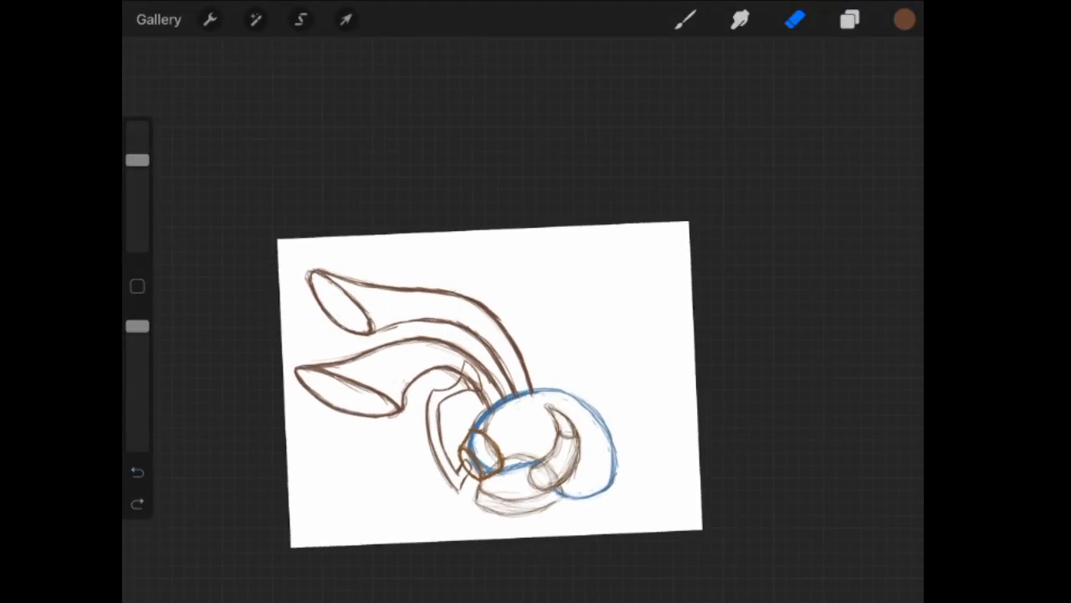
pyautogui.click(346, 20)
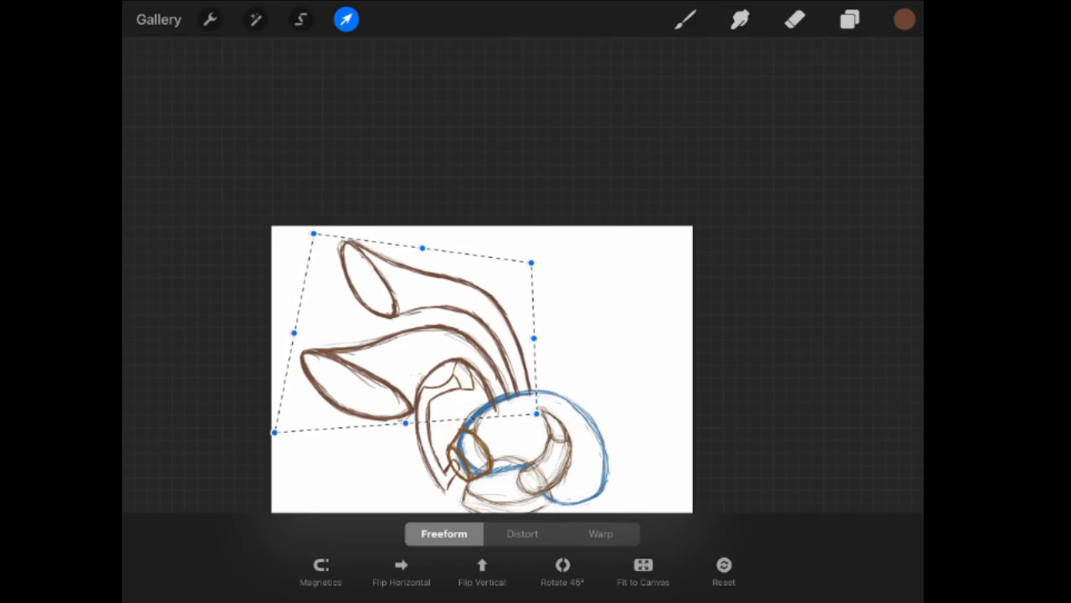
pyautogui.click(848, 19)
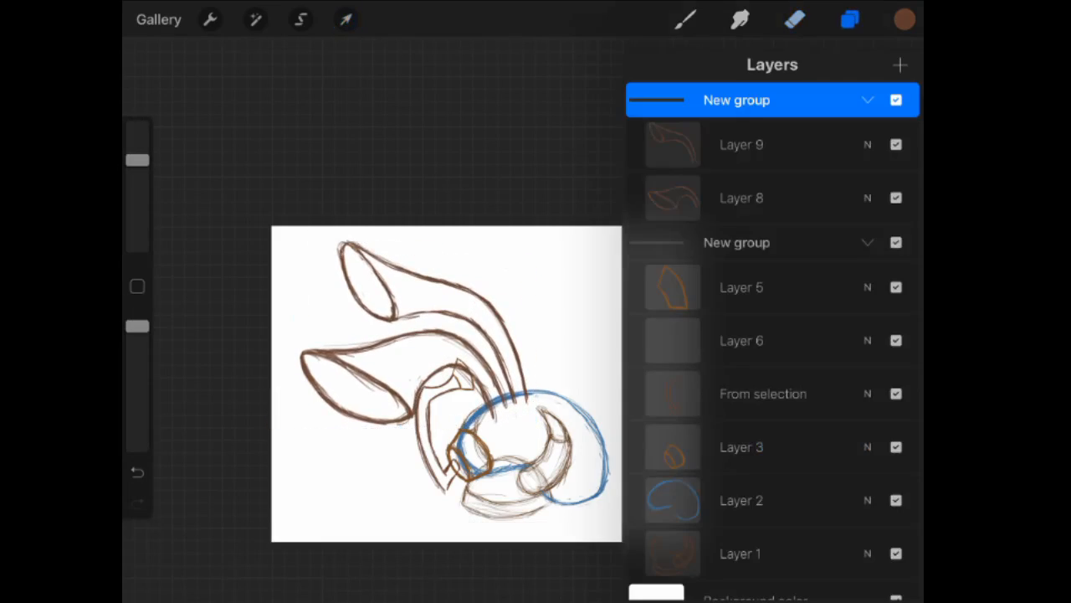
pyautogui.click(849, 19)
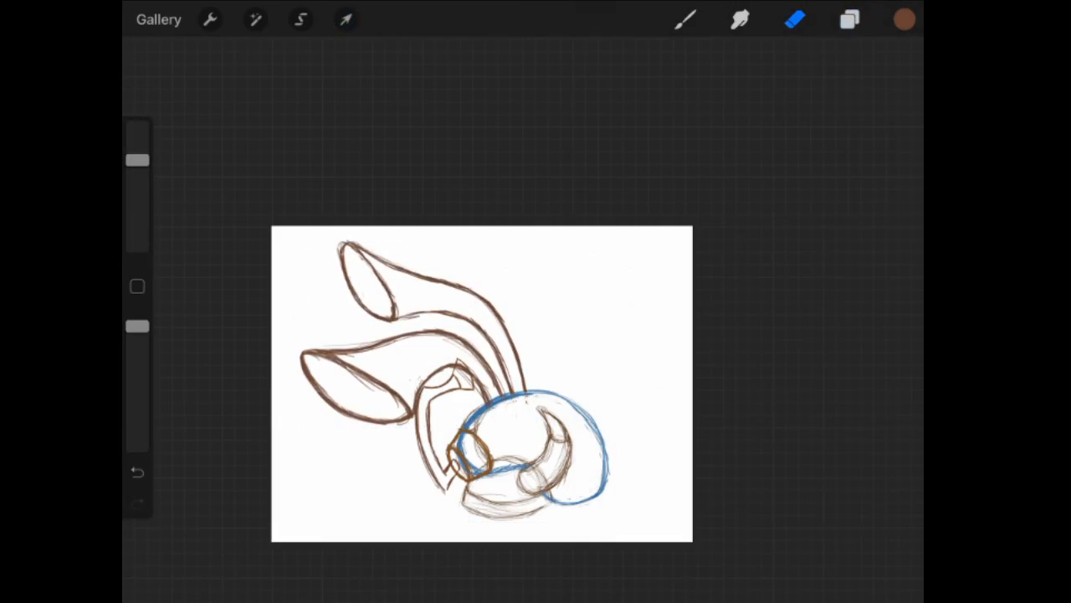
pyautogui.click(849, 19)
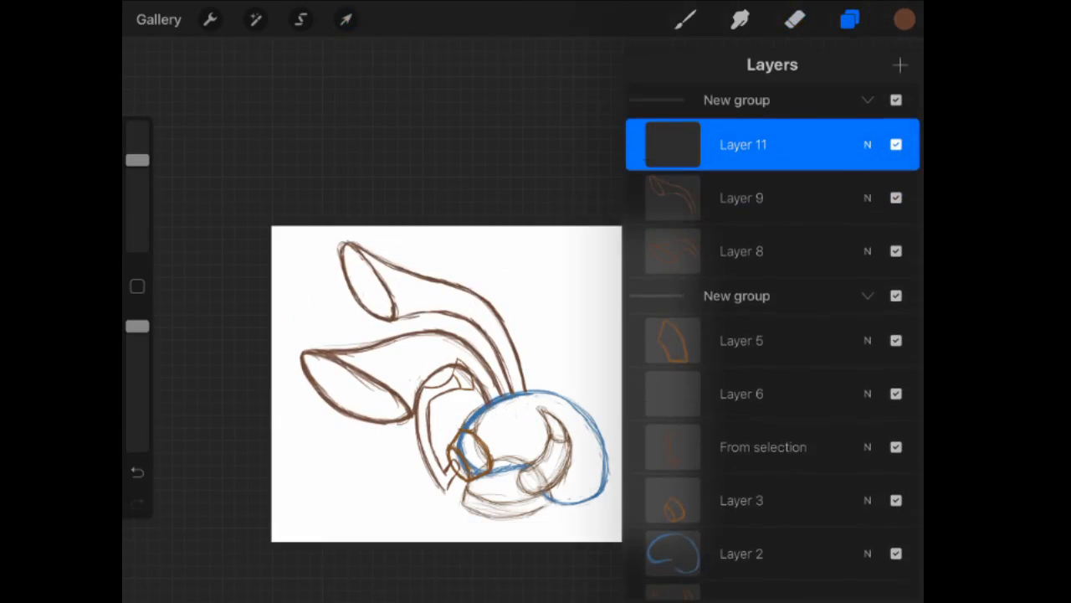
# Reposition the bells with a Freeform Transform.
pyautogui.click(345, 19)
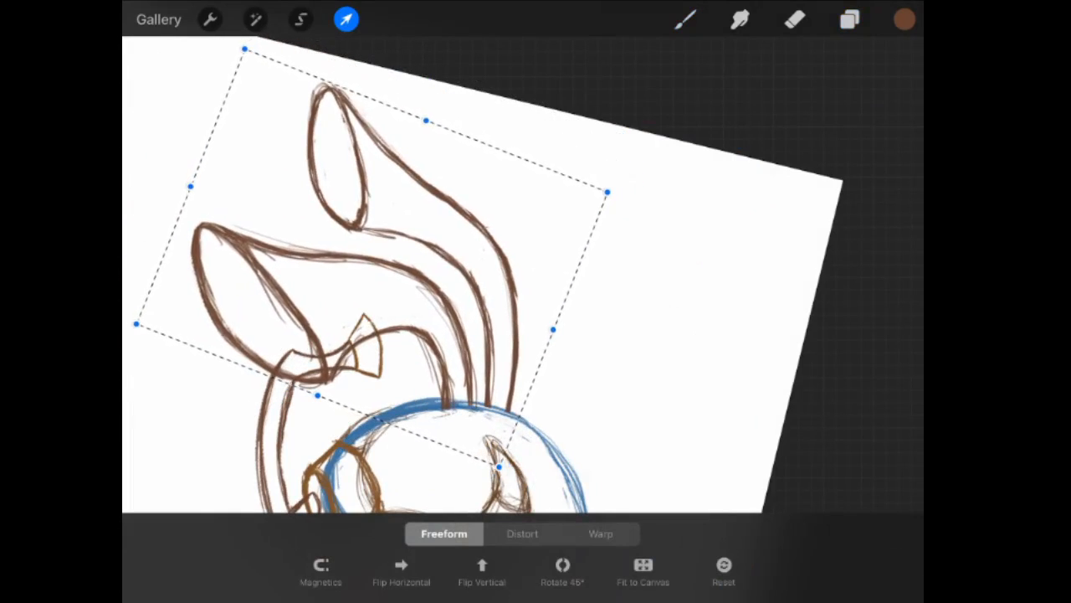
pyautogui.click(346, 19)
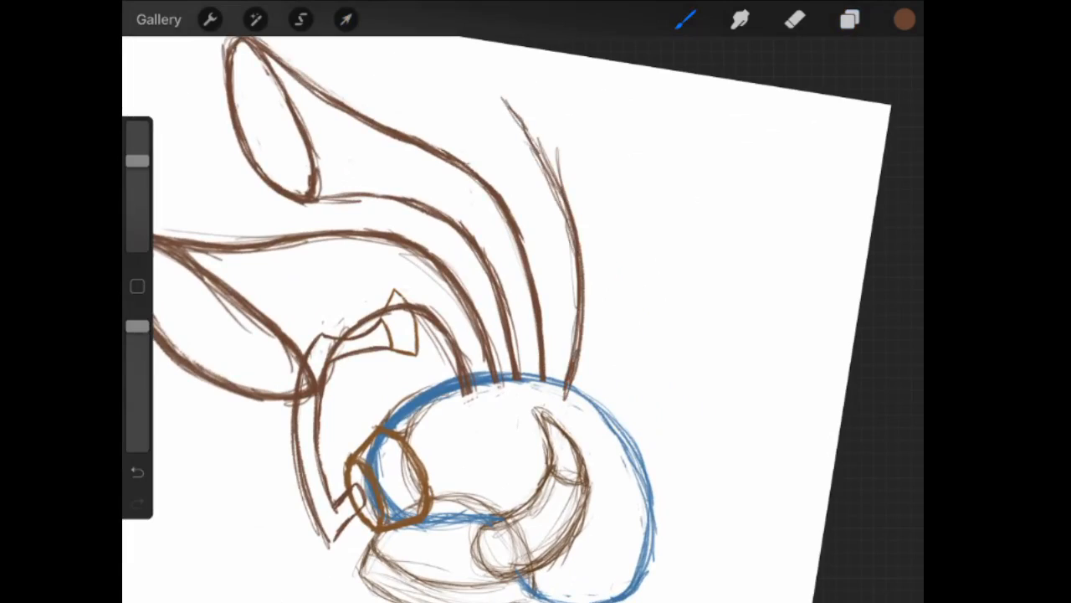
# Draw two small brown bells on thin tubes off the body's right side.
pyautogui.moveTo(518, 109); pyautogui.dragTo(669, 213)
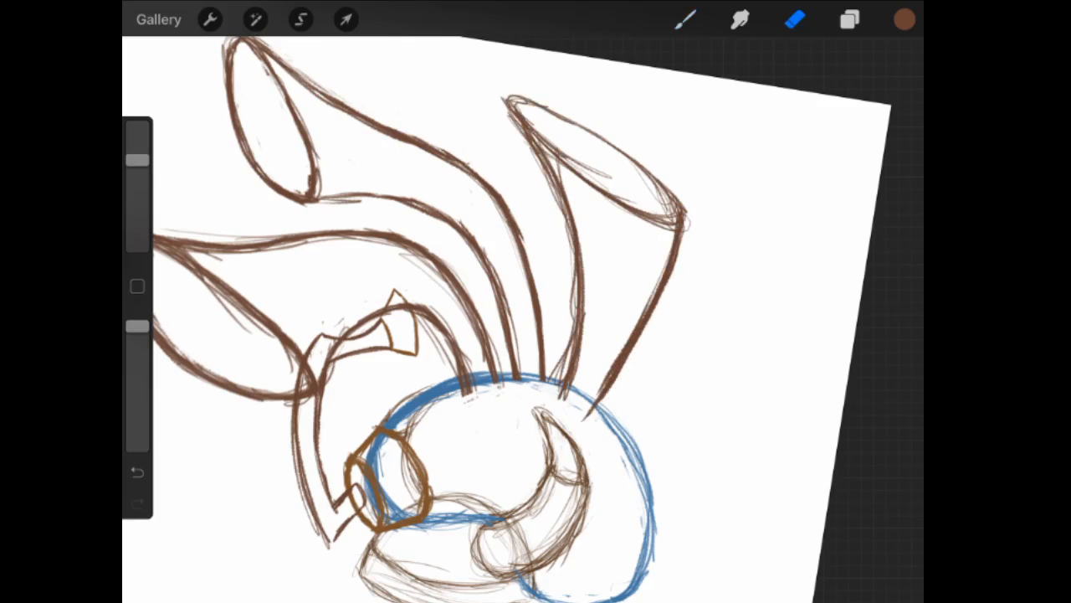
pyautogui.click(345, 19)
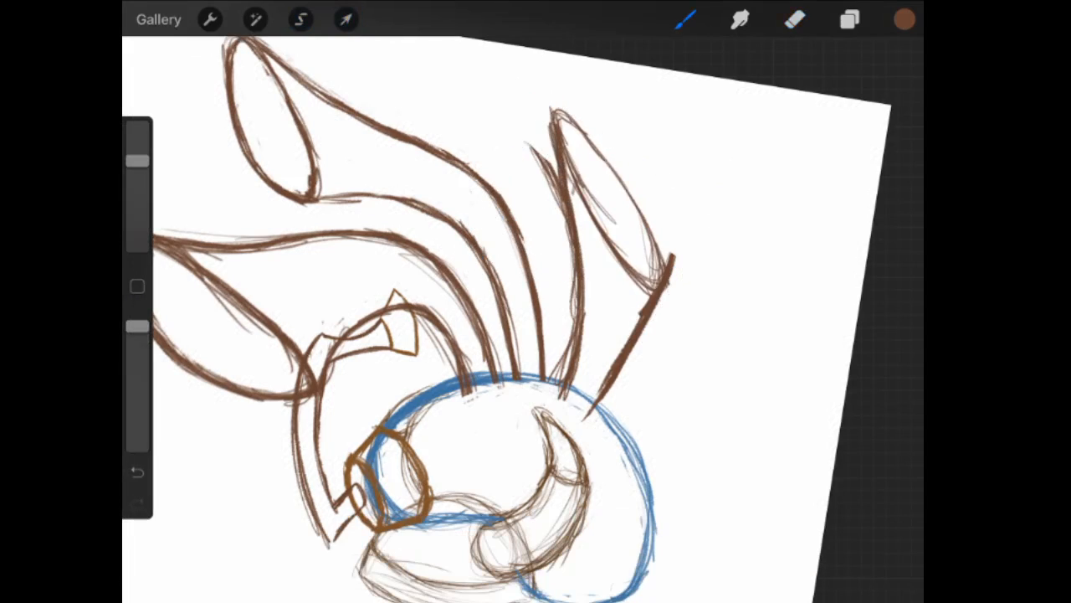
pyautogui.click(795, 19)
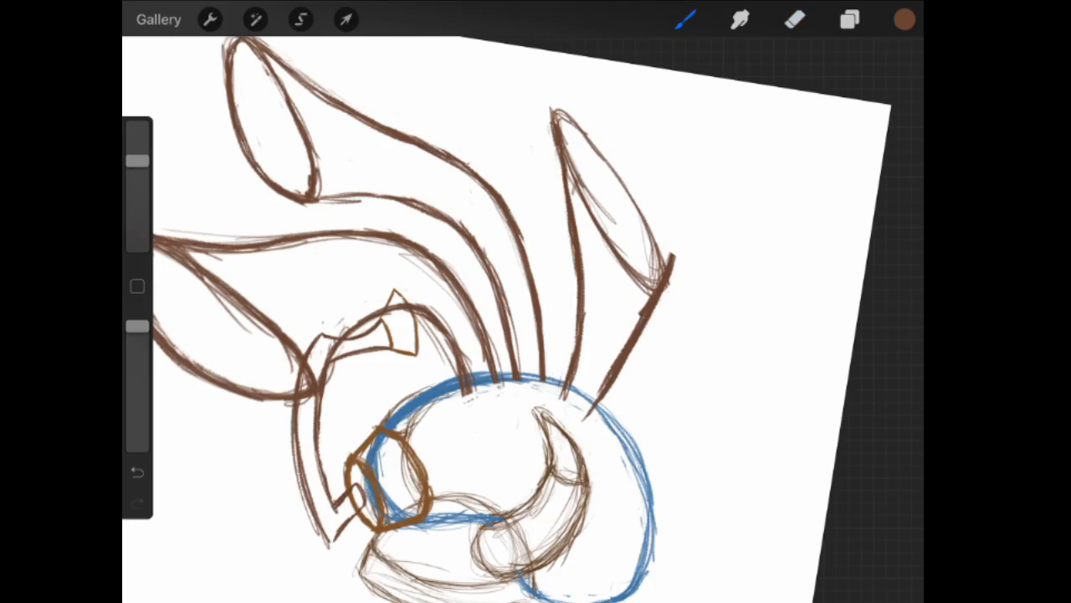
pyautogui.click(794, 19)
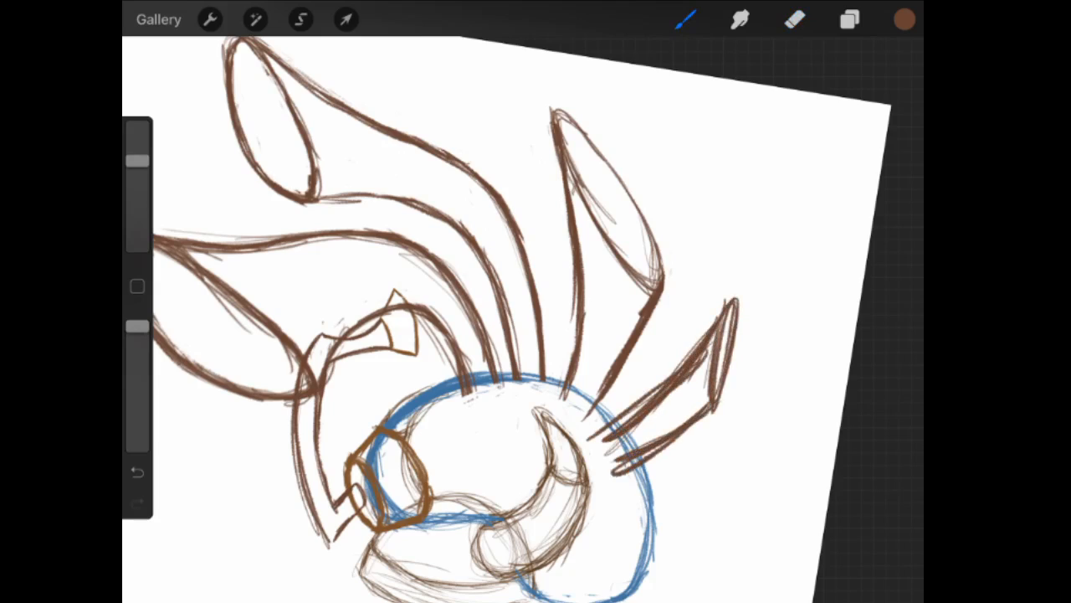
pyautogui.click(794, 19)
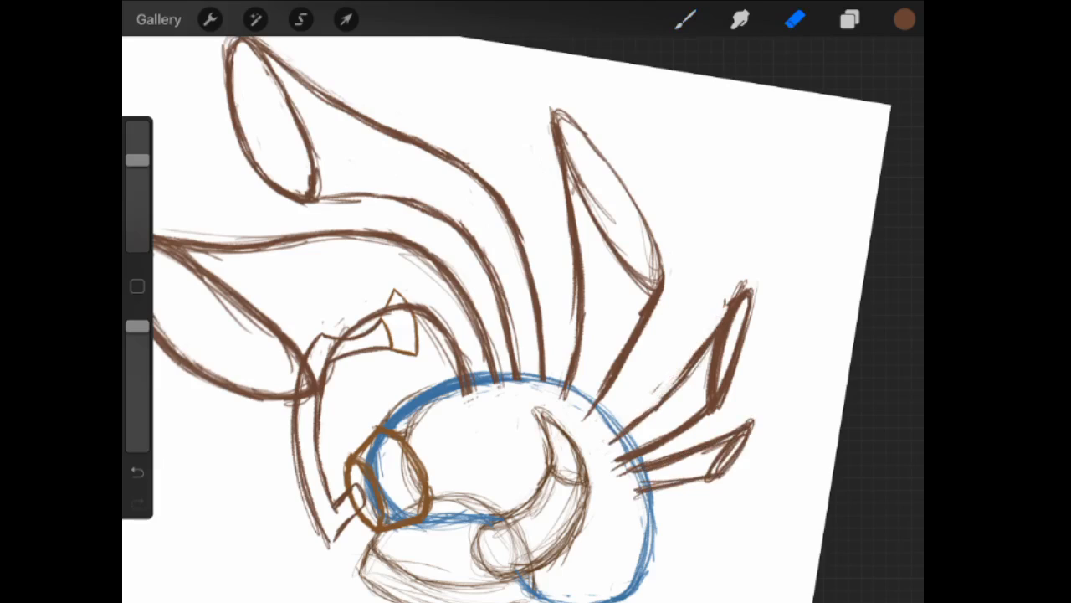
pyautogui.click(301, 20)
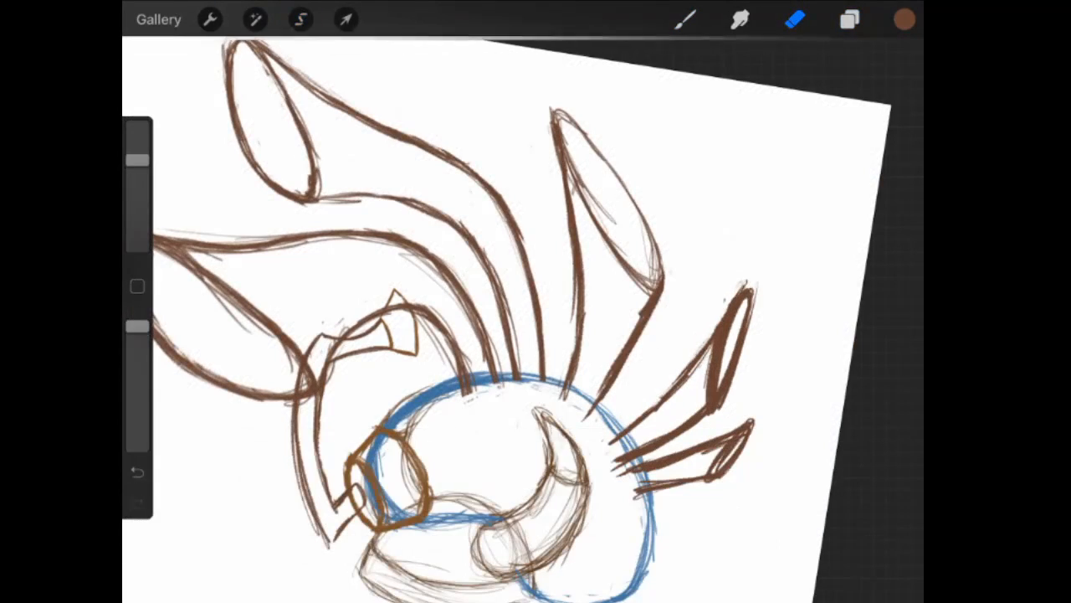
# Lasso the two small right-hand bells onto their own layer and rotate them upward.
pyautogui.click(300, 20)
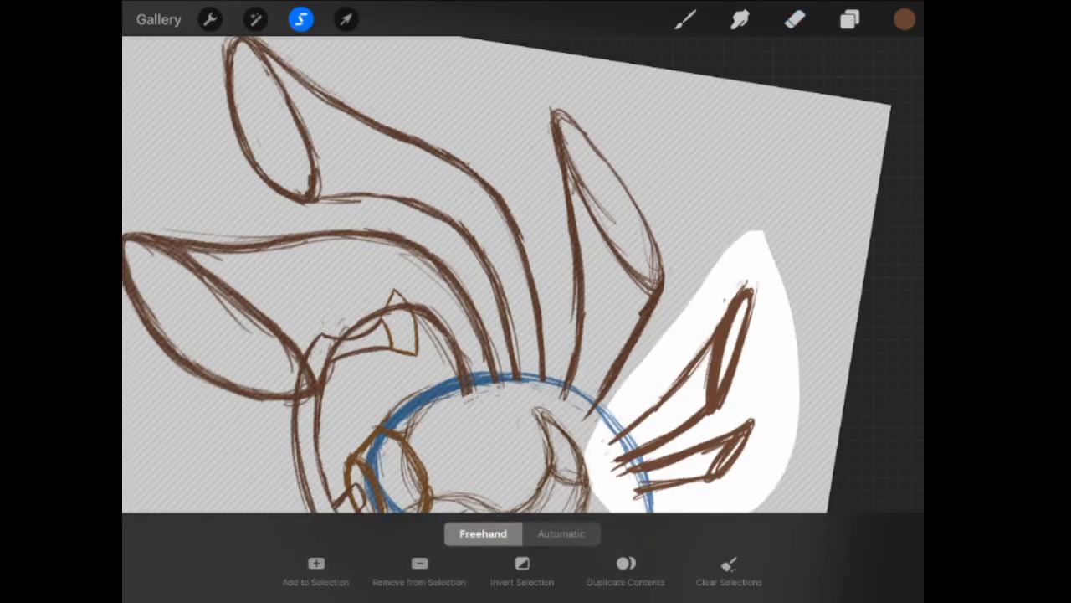
pyautogui.click(849, 20)
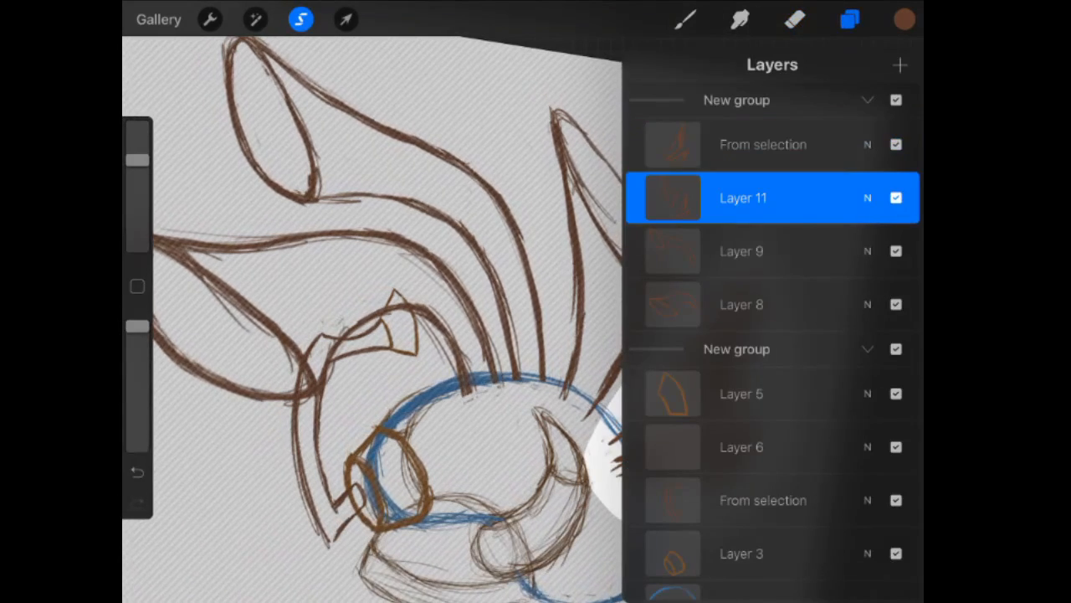
pyautogui.click(849, 19)
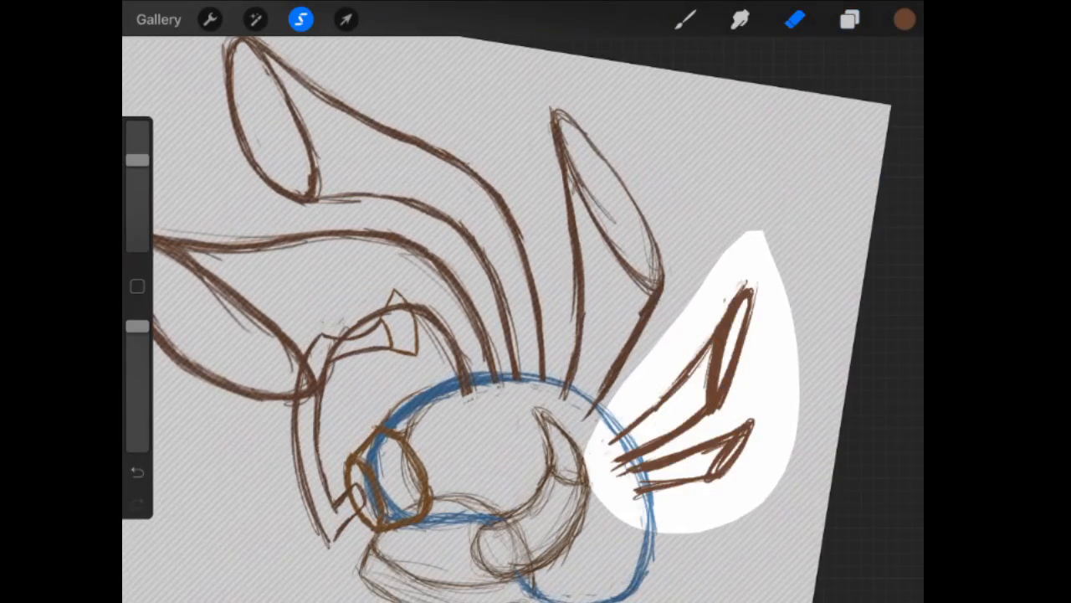
pyautogui.click(210, 19)
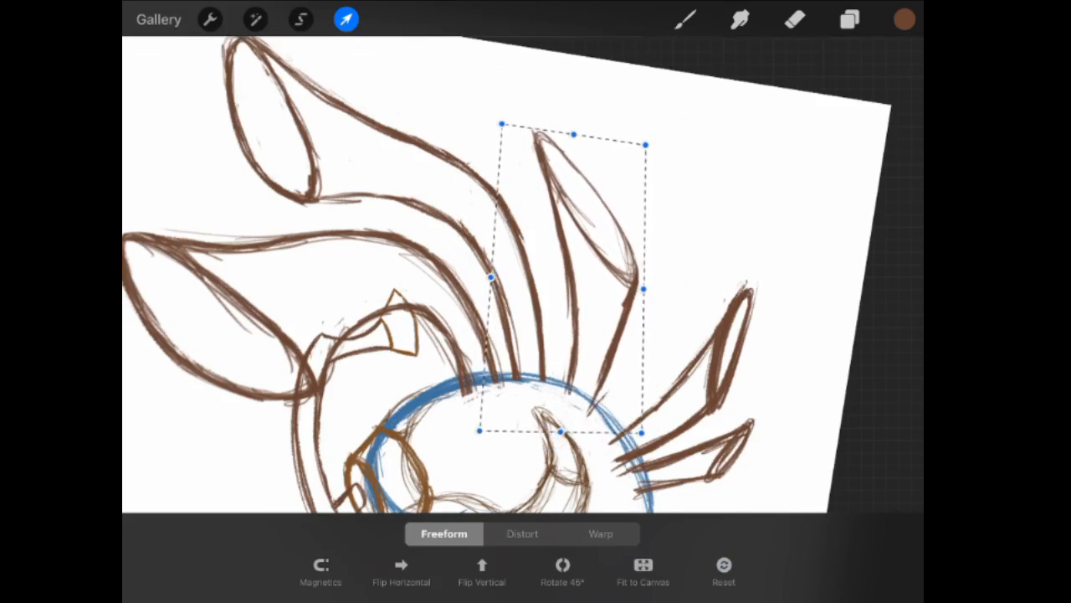
pyautogui.click(849, 20)
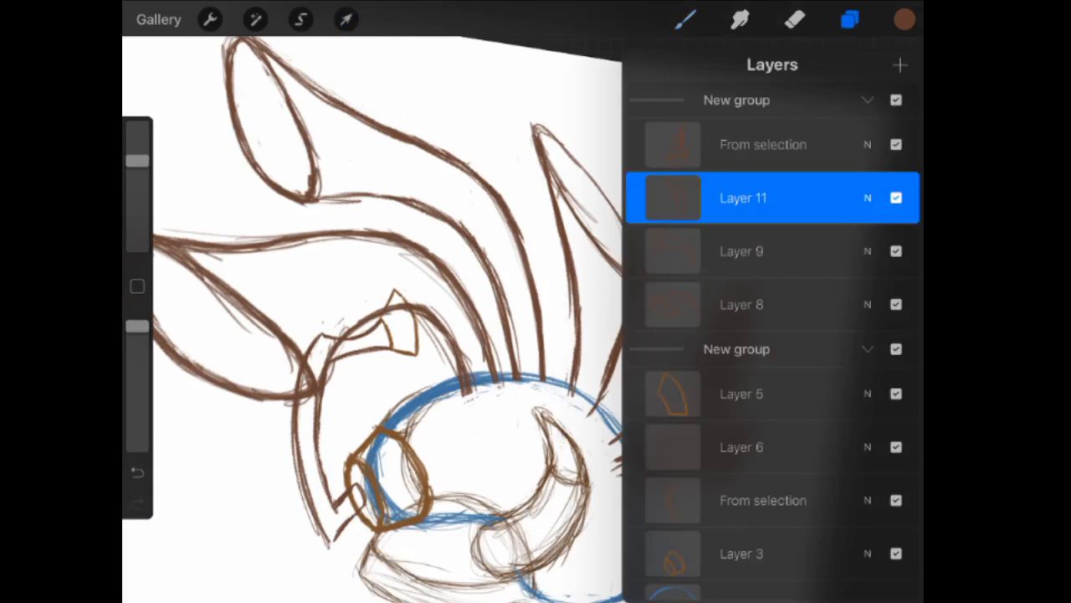
pyautogui.click(346, 20)
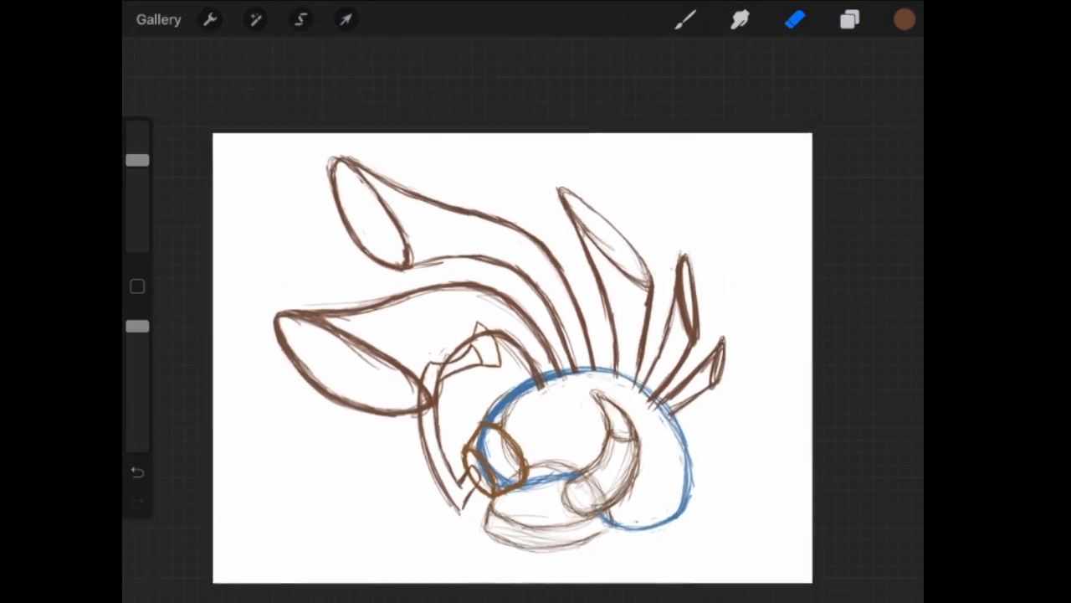
# Trace the right-hand bells as orange-brown cones with oval mouths, erasing and undoing bad strokes.
pyautogui.click(848, 19)
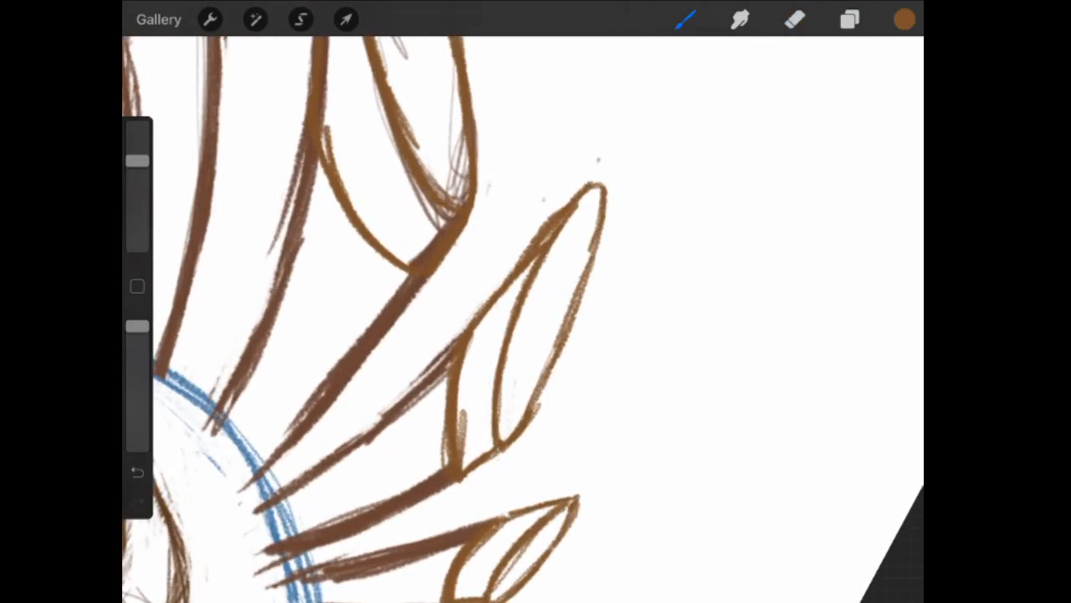
pyautogui.click(794, 20)
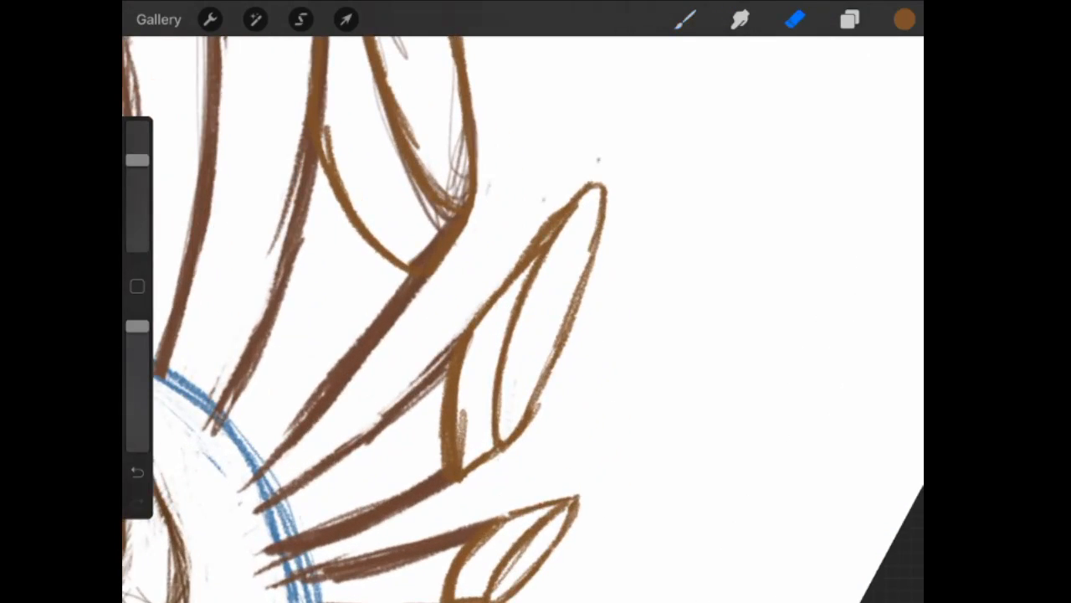
pyautogui.click(138, 472)
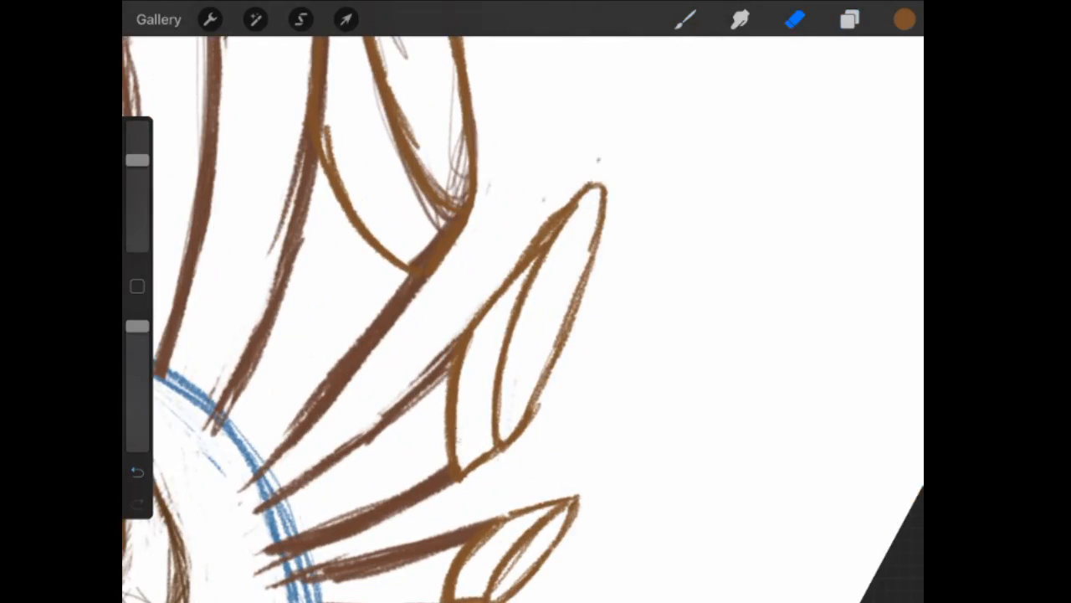
pyautogui.click(685, 19)
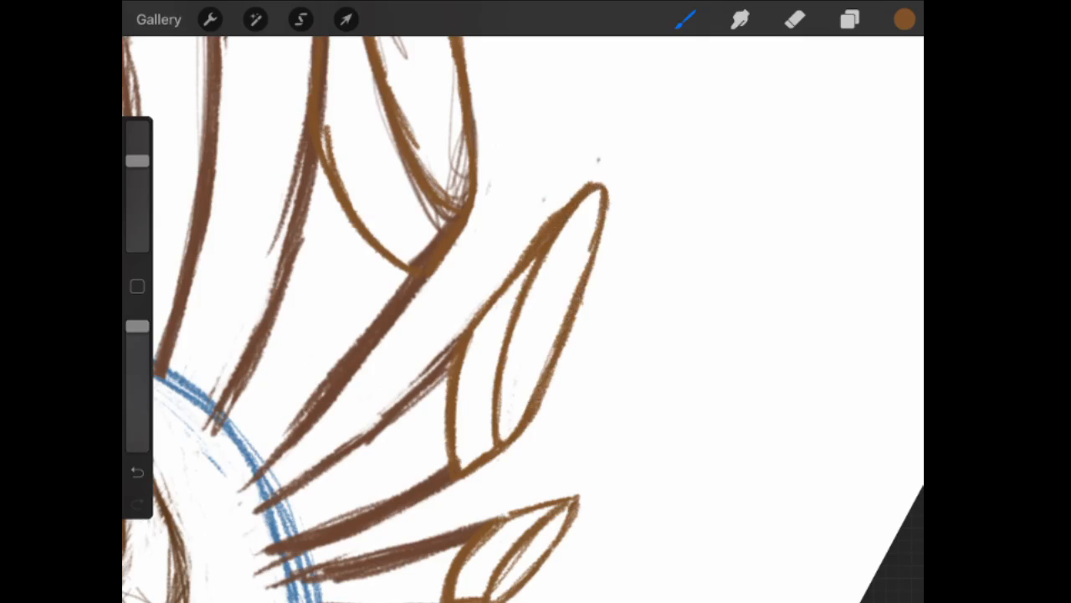
pyautogui.click(794, 19)
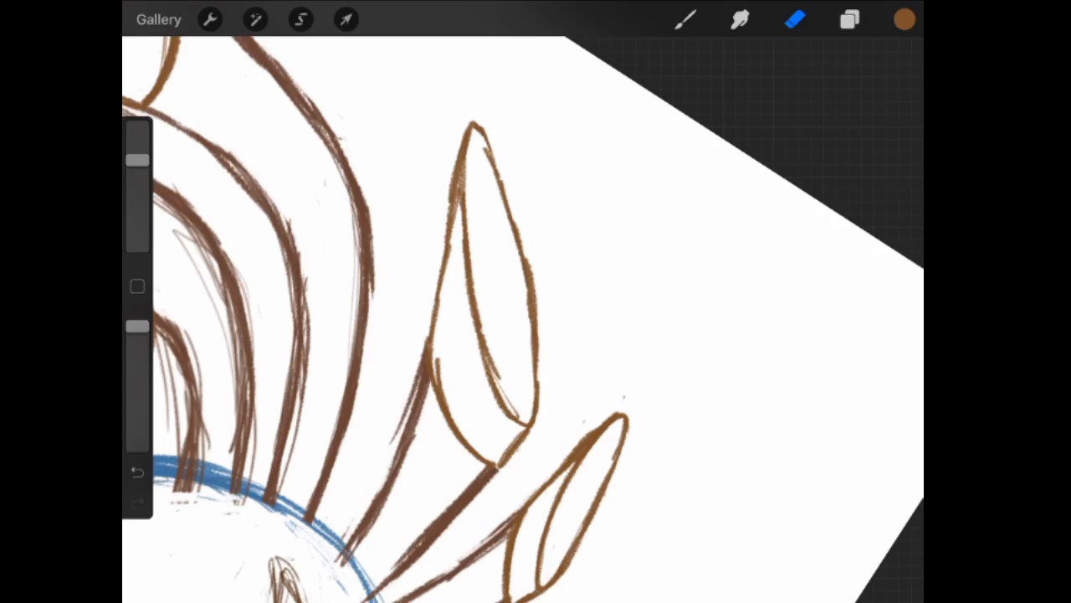
pyautogui.click(685, 19)
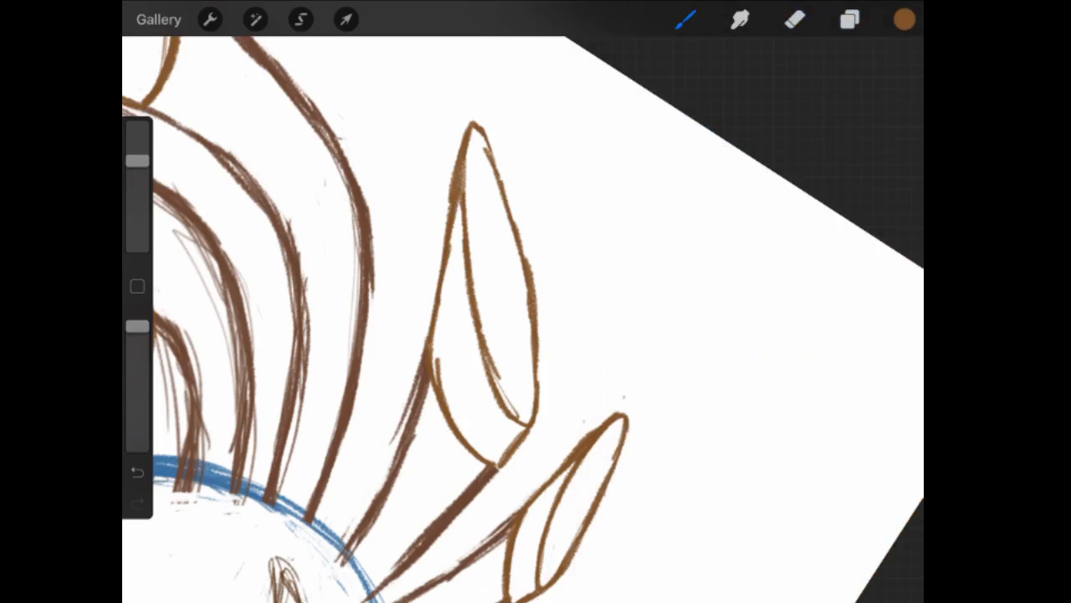
pyautogui.click(138, 471)
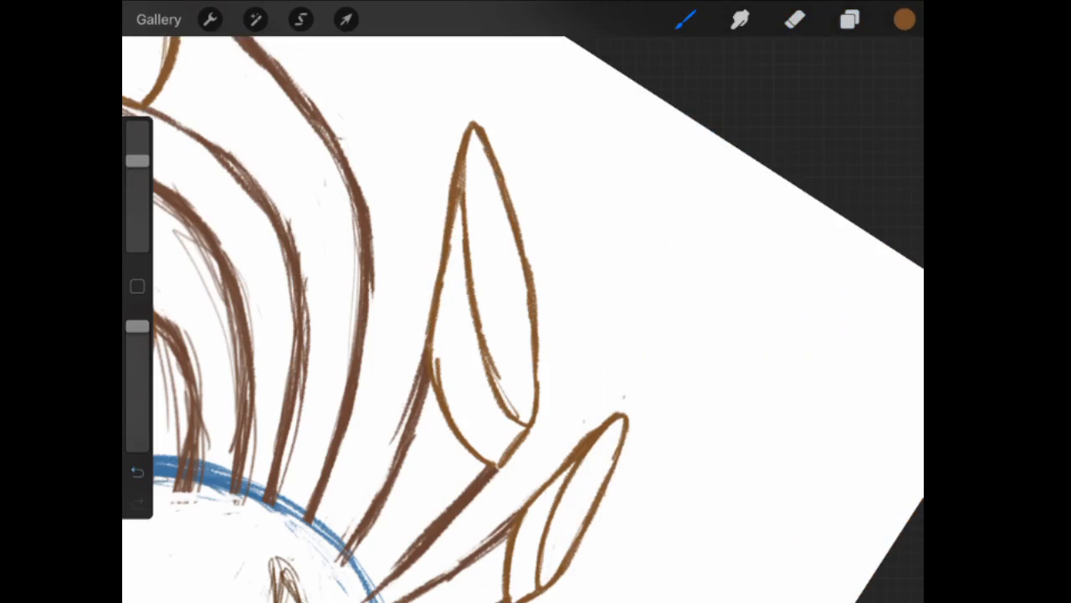
pyautogui.click(848, 19)
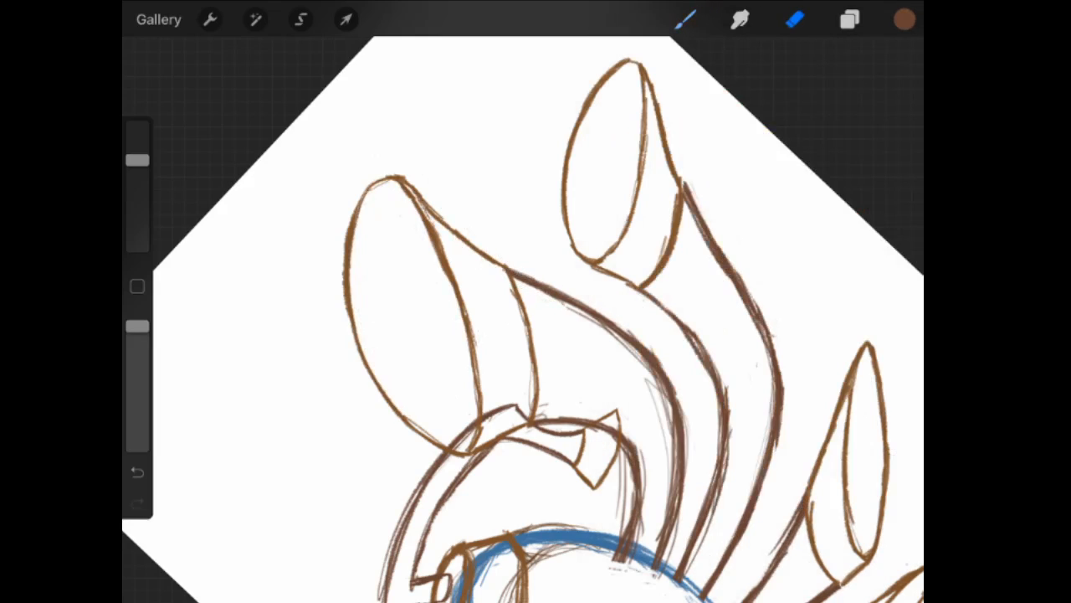
pyautogui.click(904, 19)
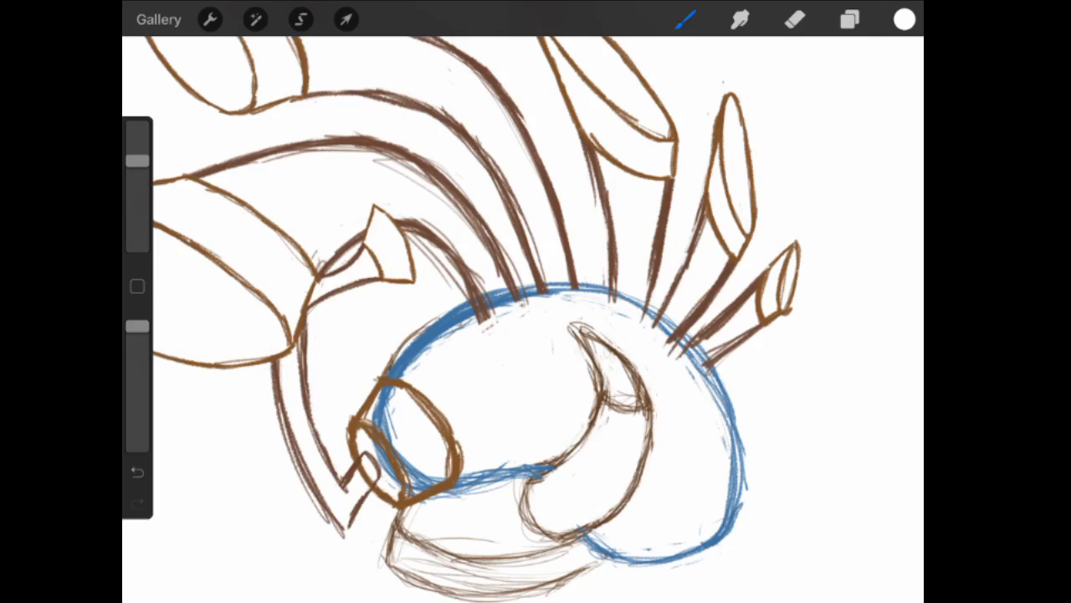
# Redraw the mouthpiece as a cylinder, bolden the blue outline, and add pale beige stitches.
pyautogui.click(795, 19)
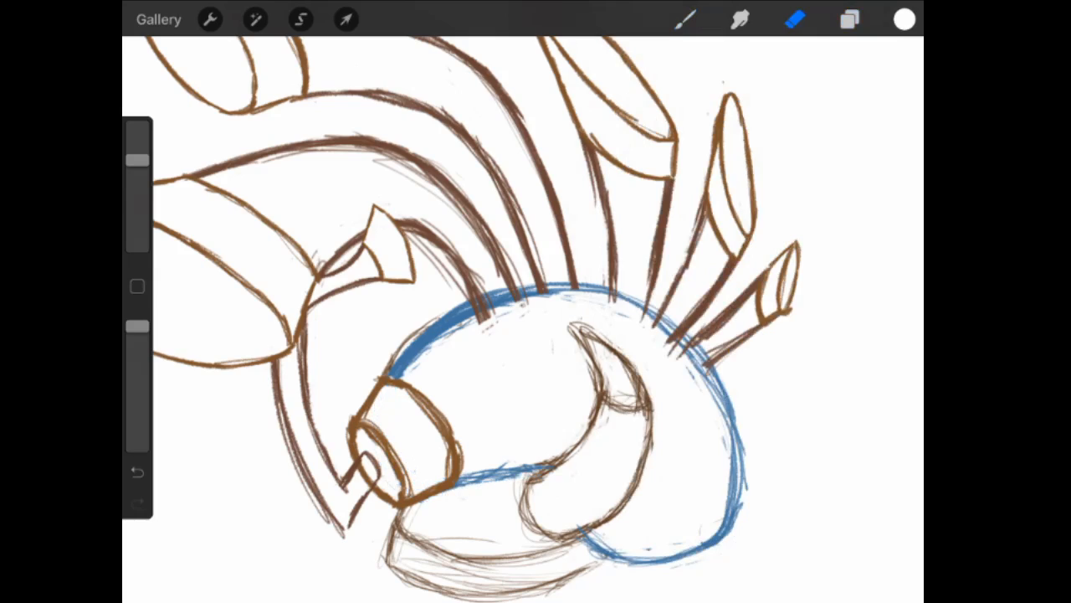
pyautogui.click(685, 19)
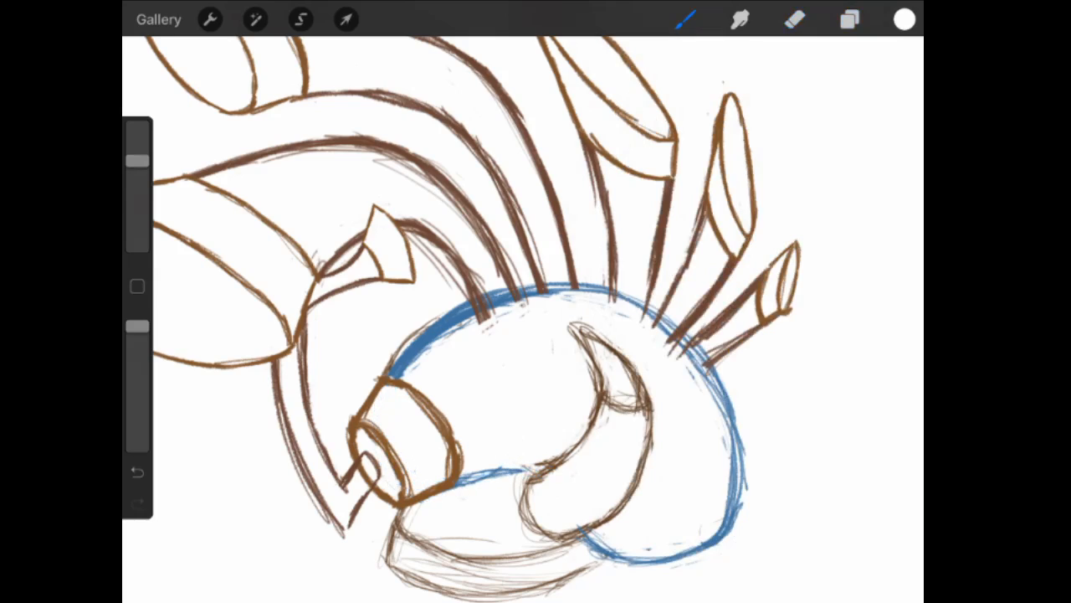
pyautogui.click(904, 19)
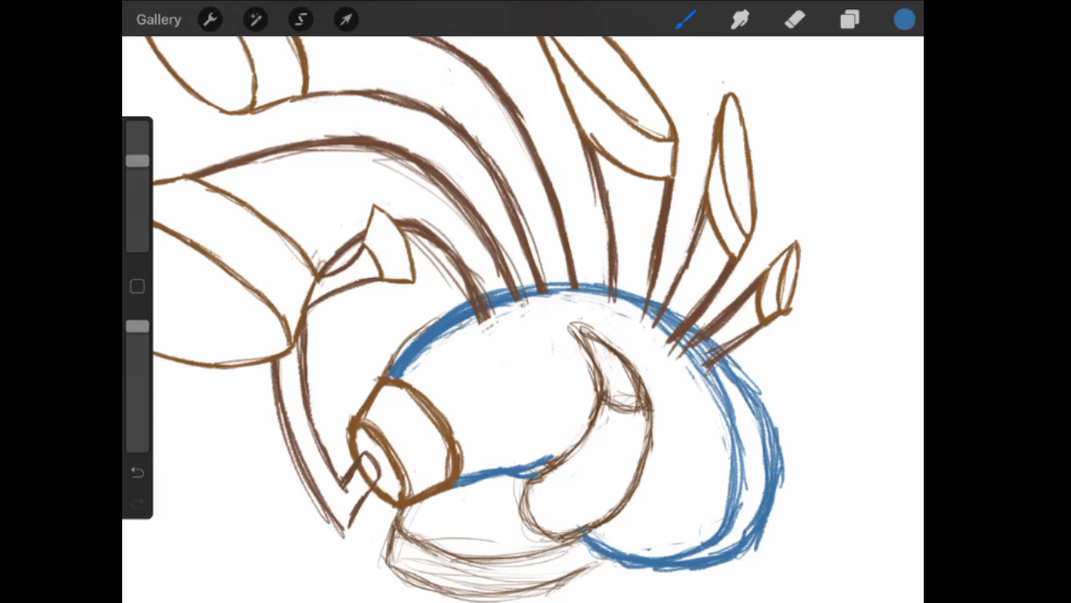
pyautogui.click(794, 20)
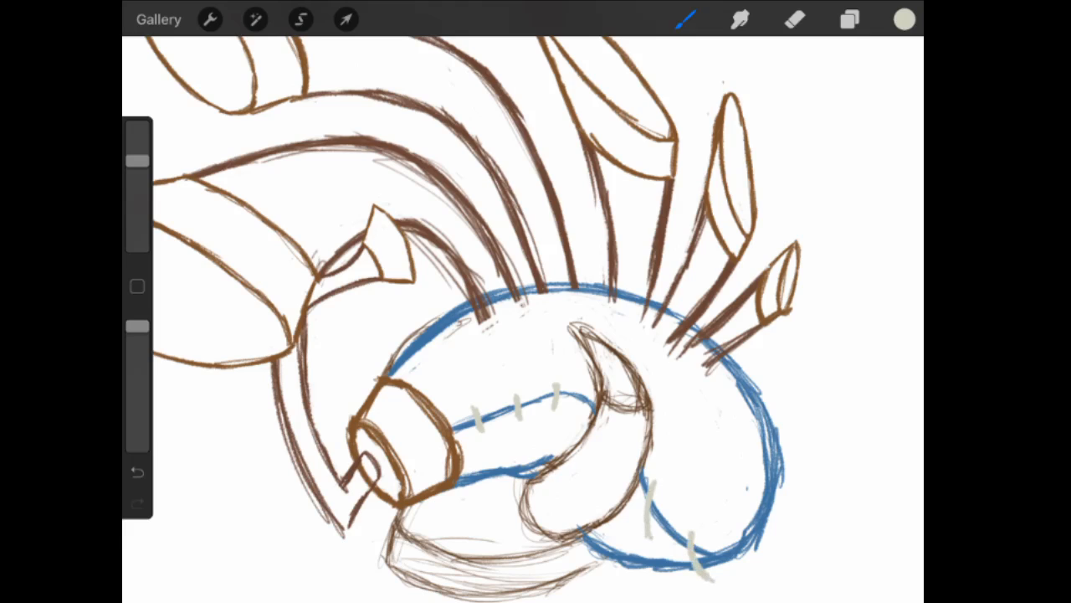
# Erase stray sketch strokes where the tubes join the blue body.
pyautogui.click(849, 19)
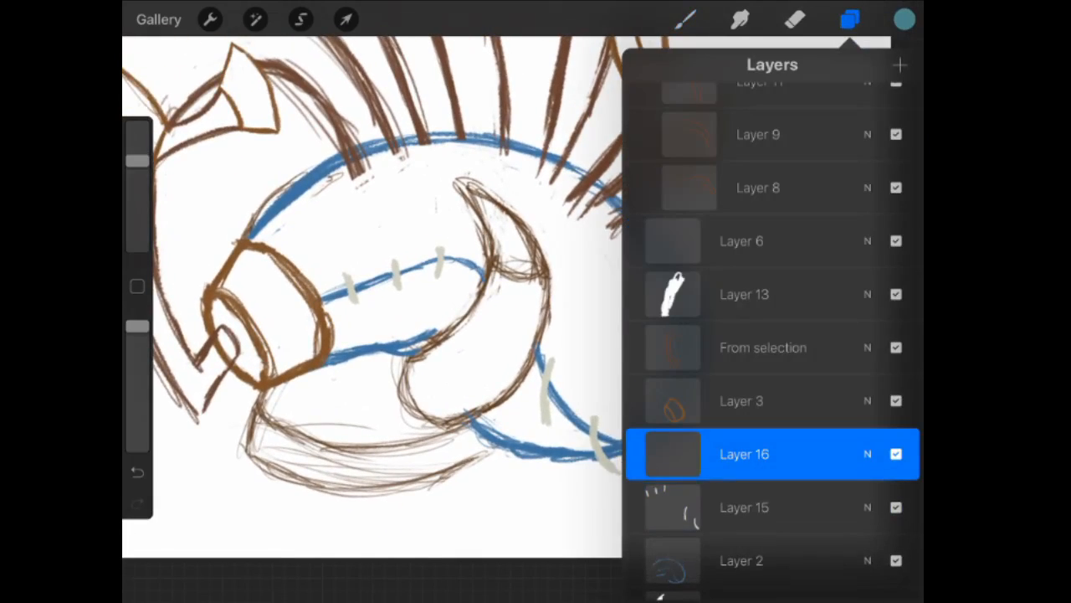
pyautogui.click(849, 19)
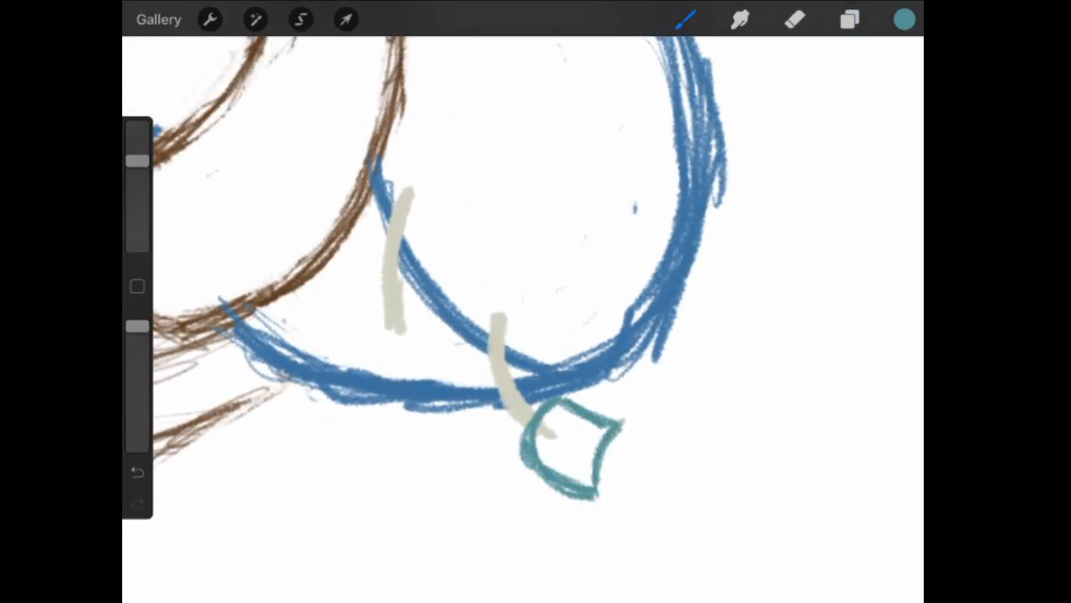
pyautogui.moveTo(603, 426); pyautogui.dragTo(703, 423)
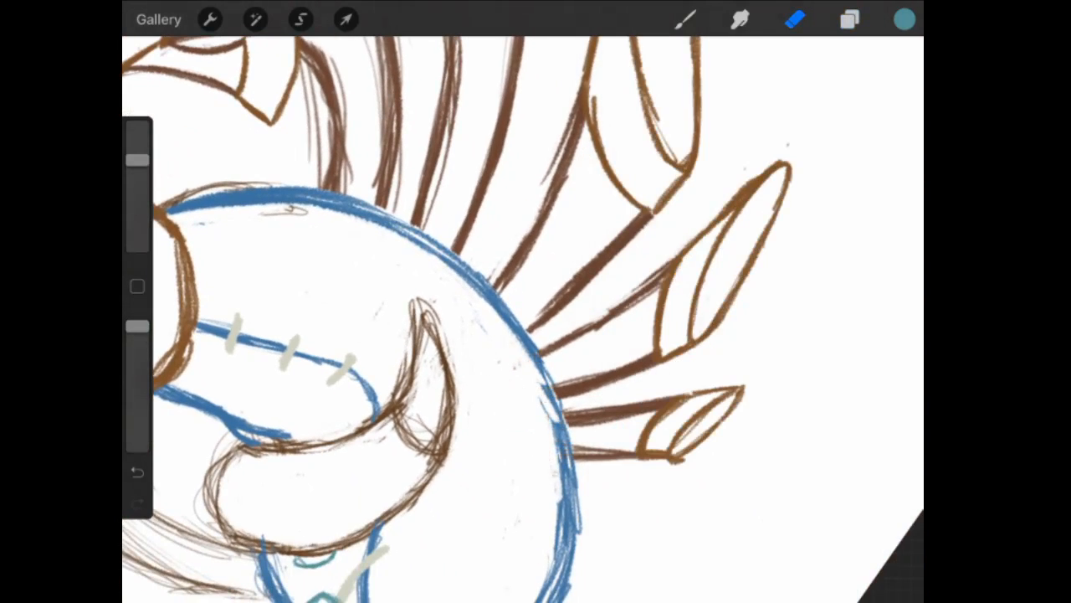
pyautogui.click(849, 19)
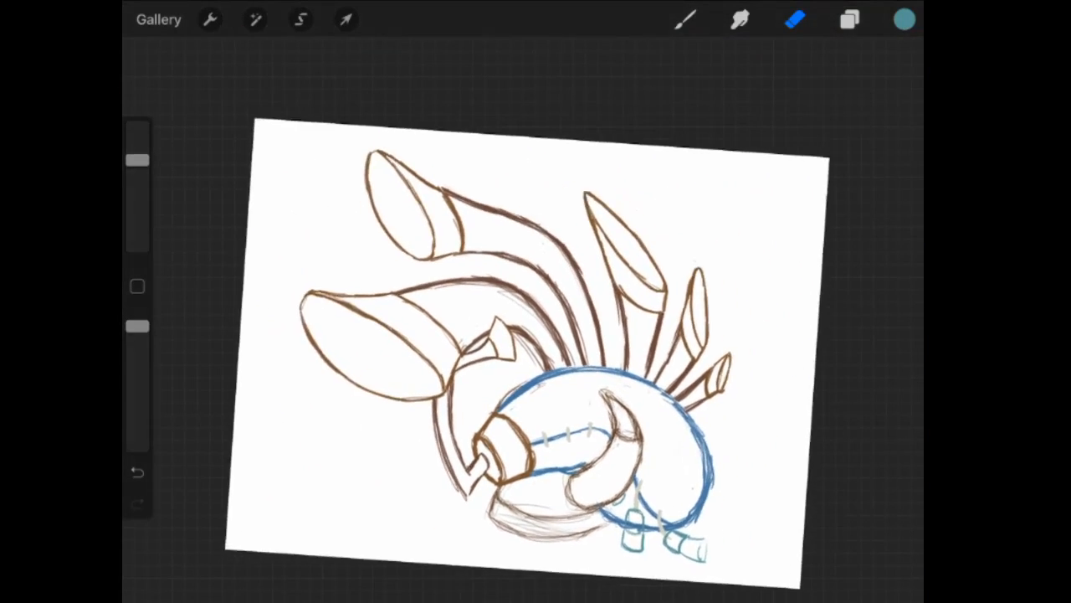
# Hatch tan shaded ovals inside the upper and lower bell mouths, undoing poor ovals.
pyautogui.click(849, 19)
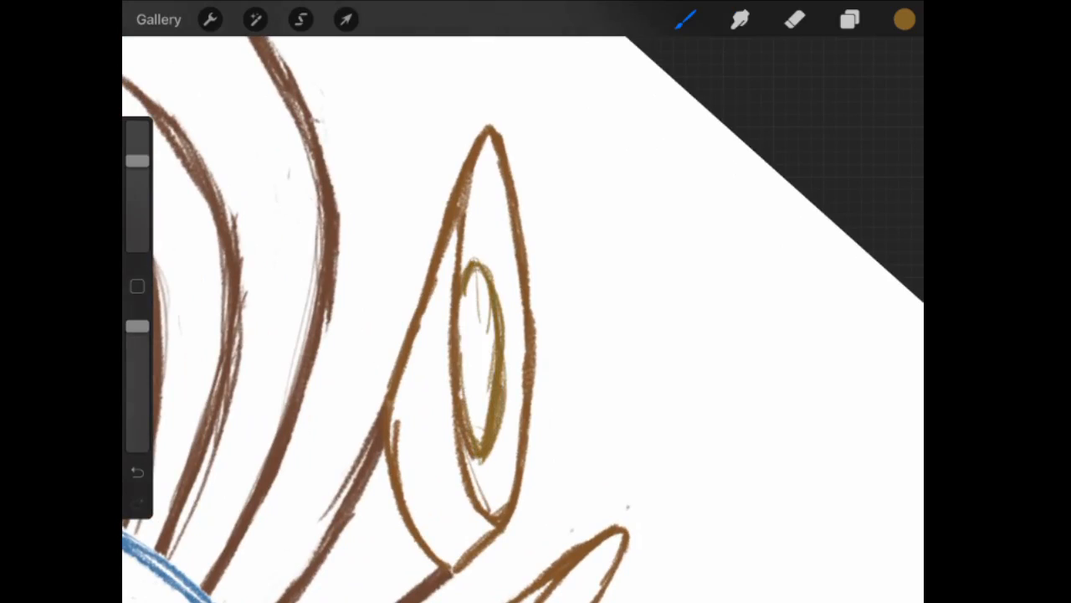
pyautogui.click(137, 472)
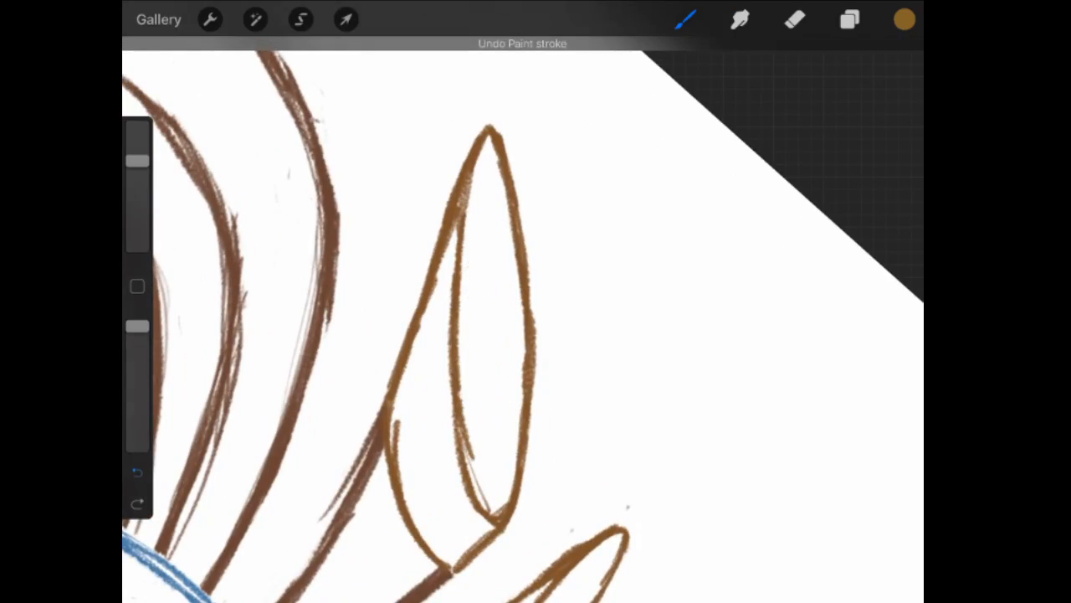
pyautogui.moveTo(481, 285); pyautogui.dragTo(482, 452)
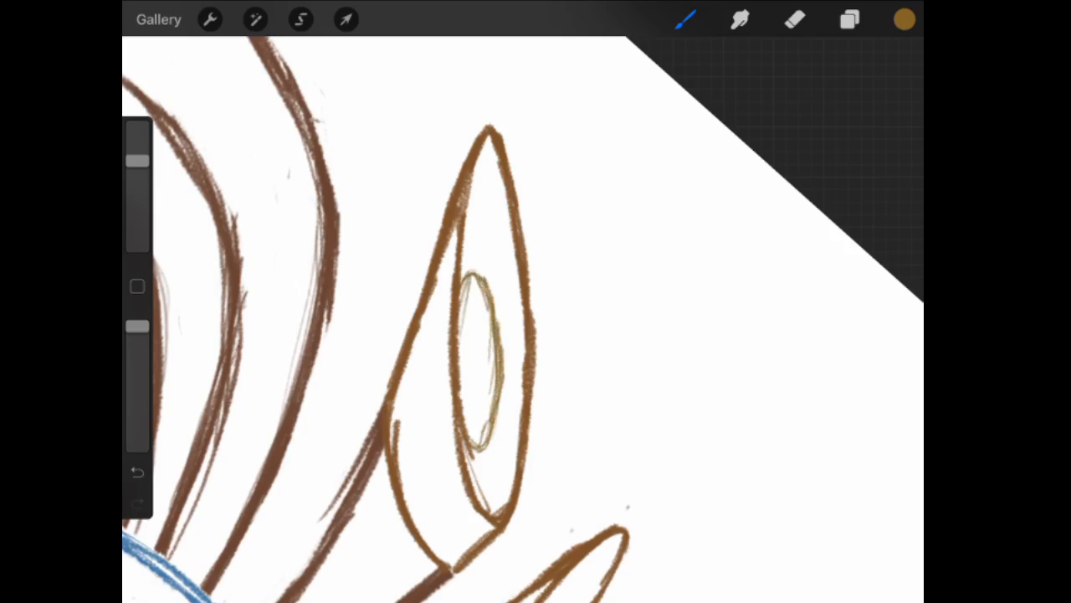
pyautogui.click(137, 472)
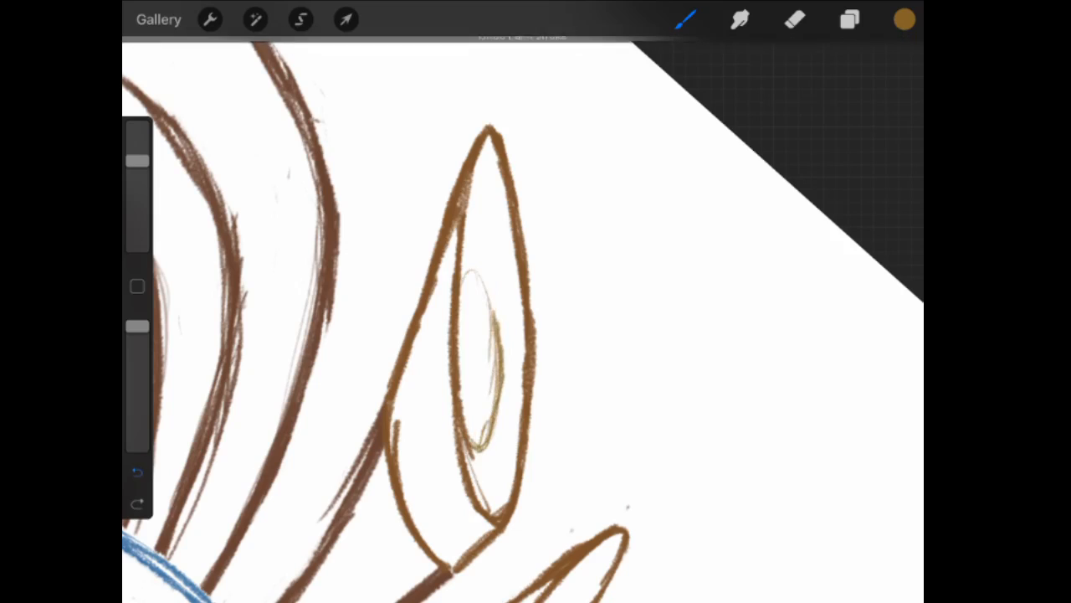
pyautogui.click(137, 473)
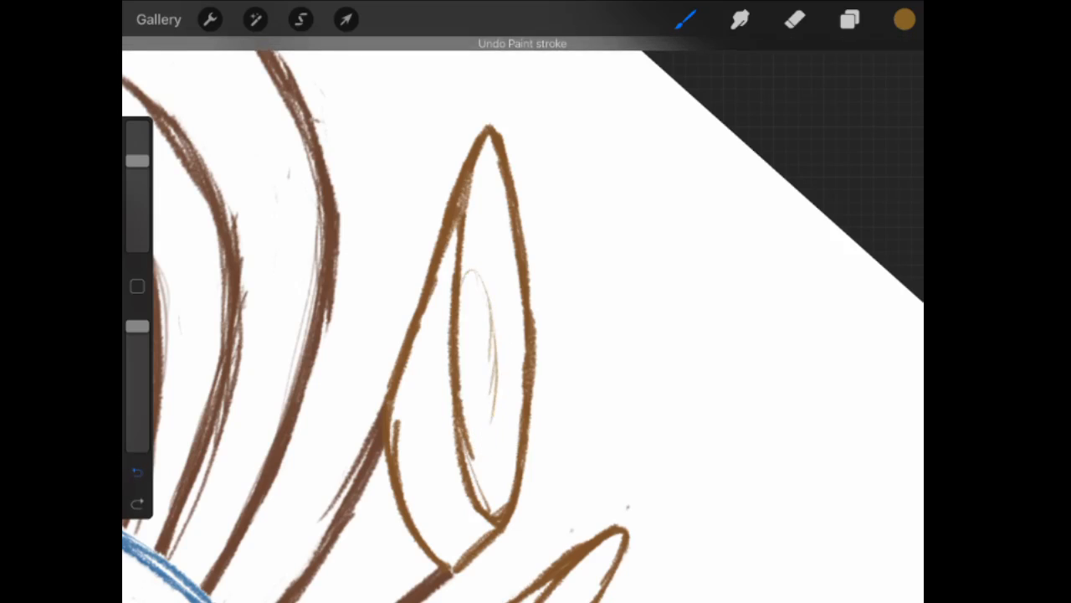
pyautogui.click(138, 471)
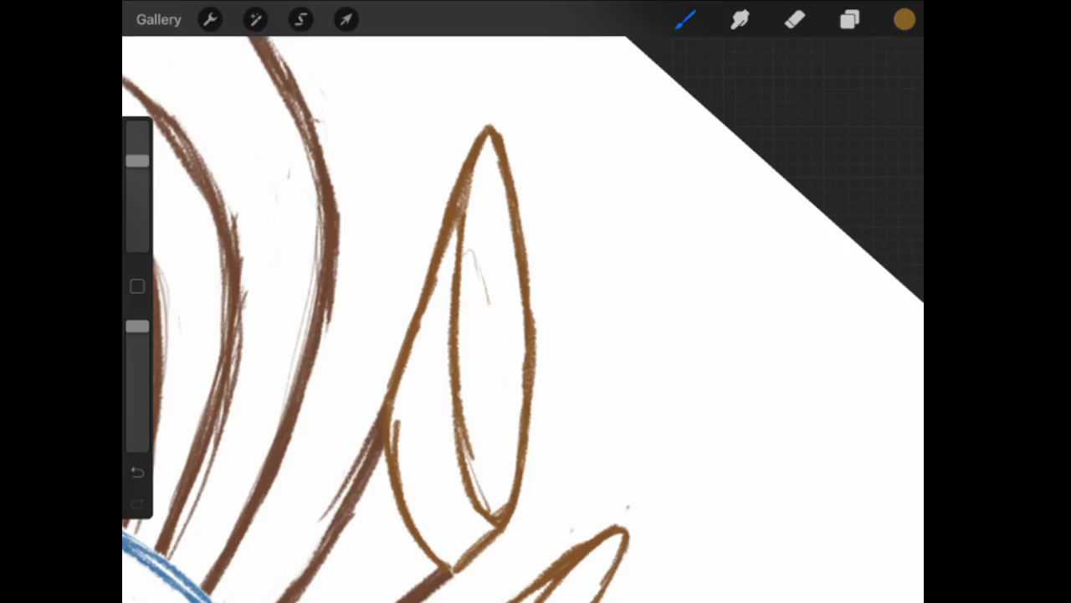
pyautogui.moveTo(485, 259); pyautogui.dragTo(482, 465)
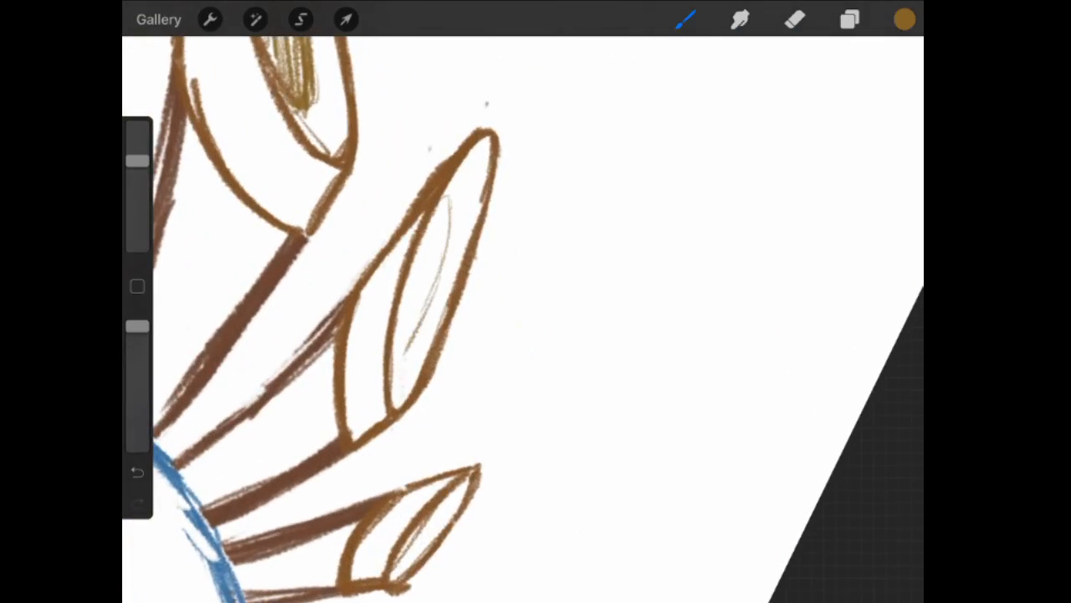
pyautogui.moveTo(452, 200); pyautogui.dragTo(393, 368)
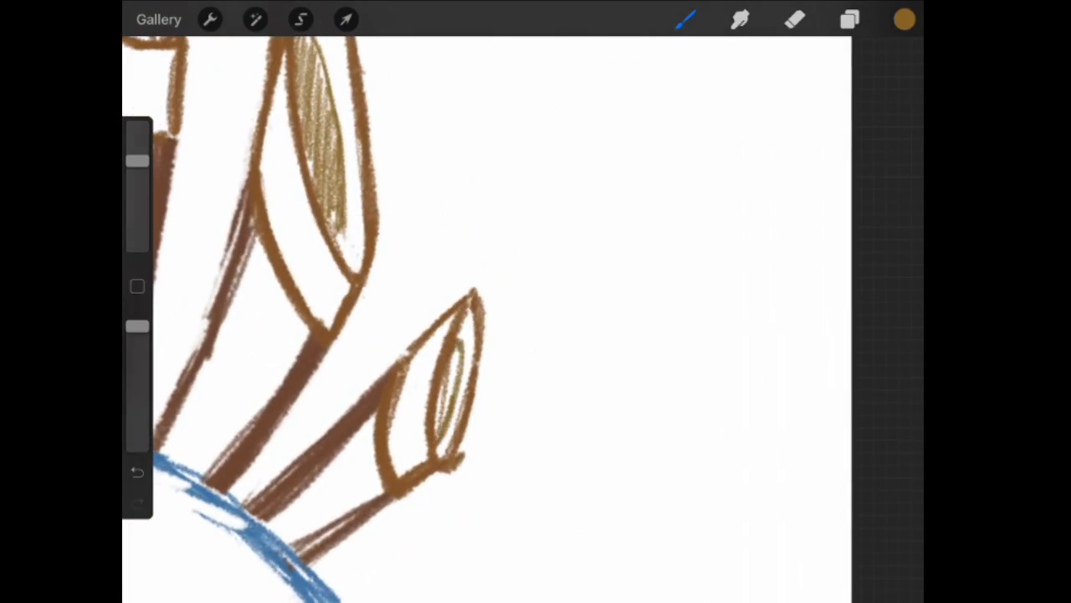
pyautogui.click(848, 19)
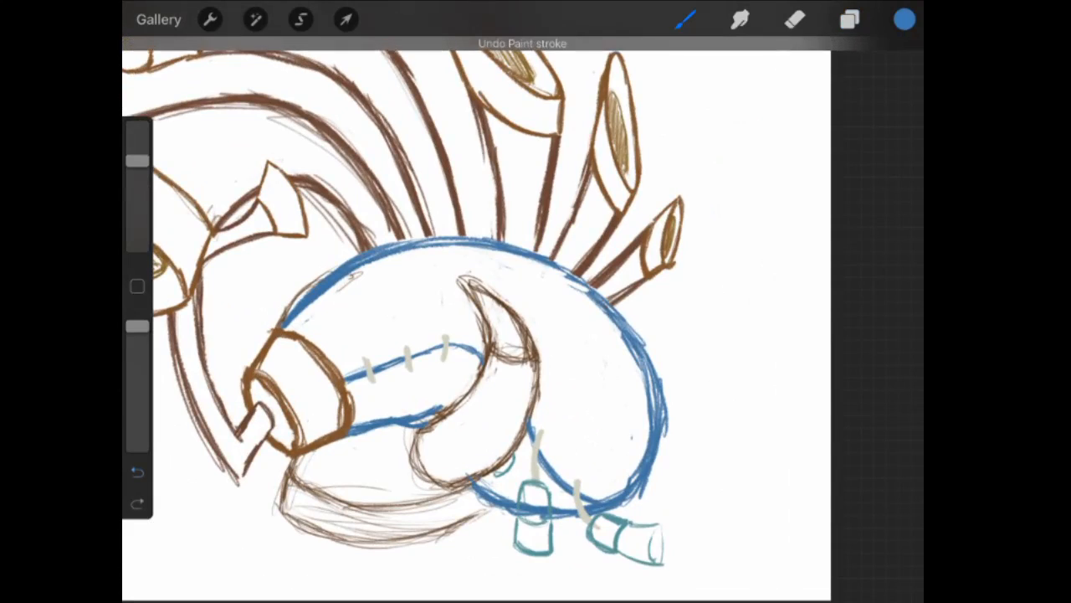
# Select Layer 17 and fill the helmet body with light blue diagonal hatching.
pyautogui.click(850, 20)
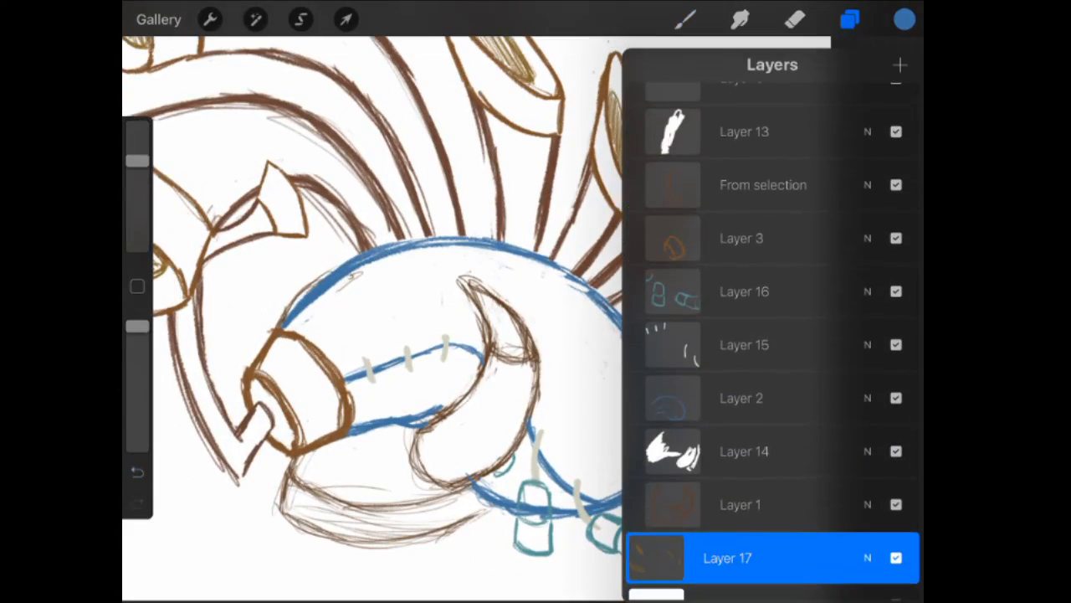
pyautogui.click(848, 19)
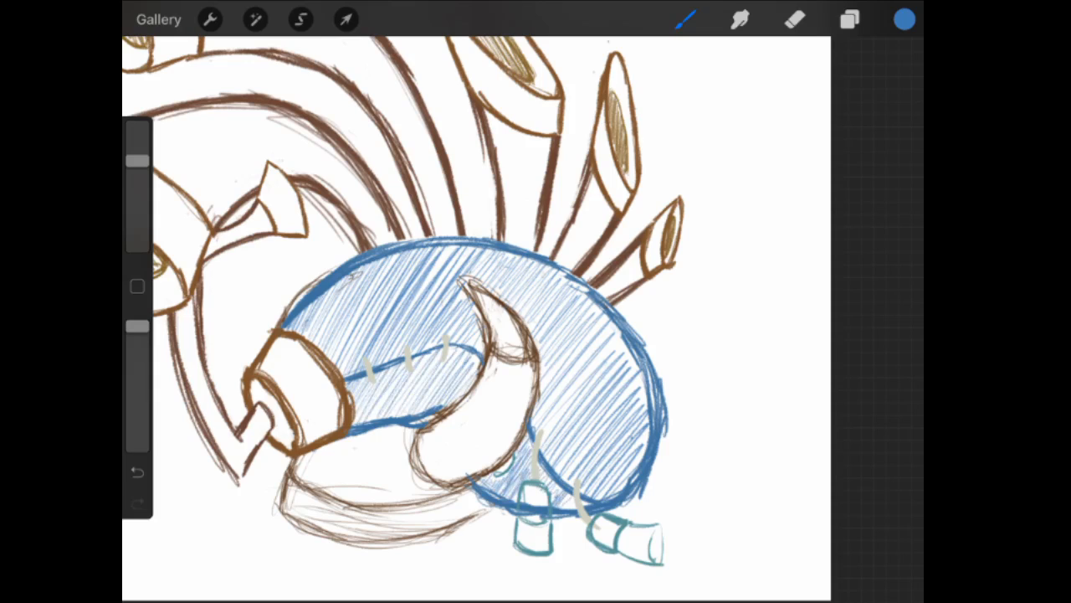
pyautogui.click(848, 19)
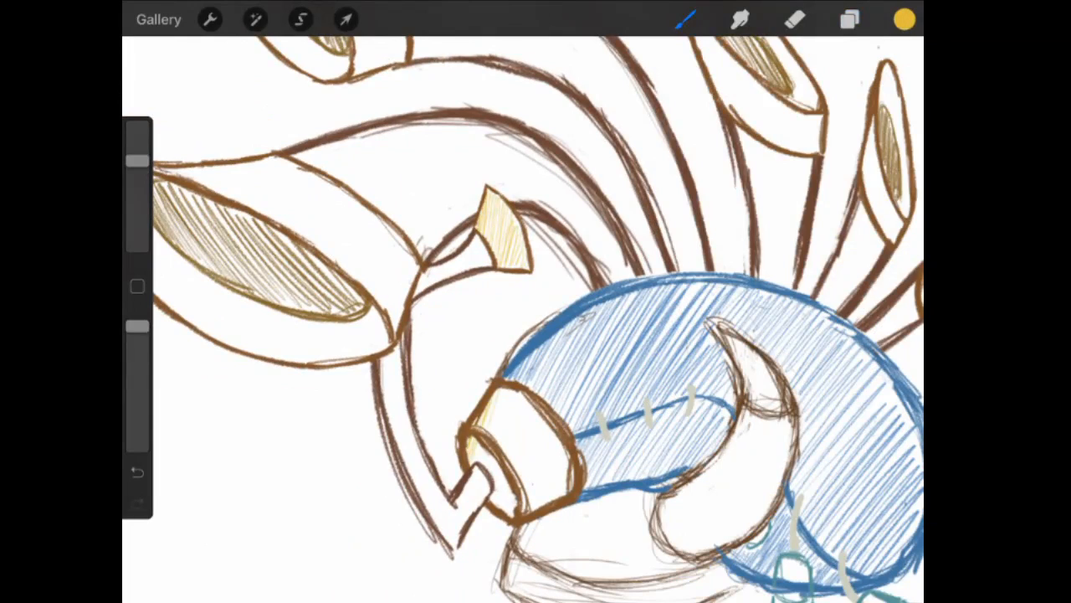
# Hatch pale yellow across the big bell's exterior and reorder Layer 19.
pyautogui.moveTo(502, 393); pyautogui.dragTo(519, 469)
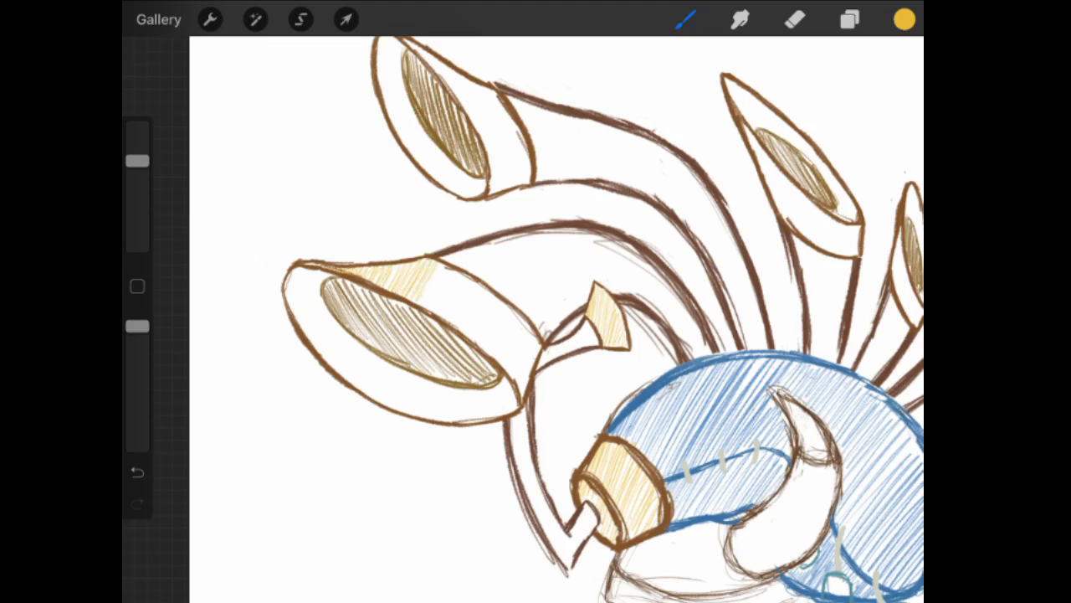
pyautogui.moveTo(435, 268); pyautogui.dragTo(477, 335)
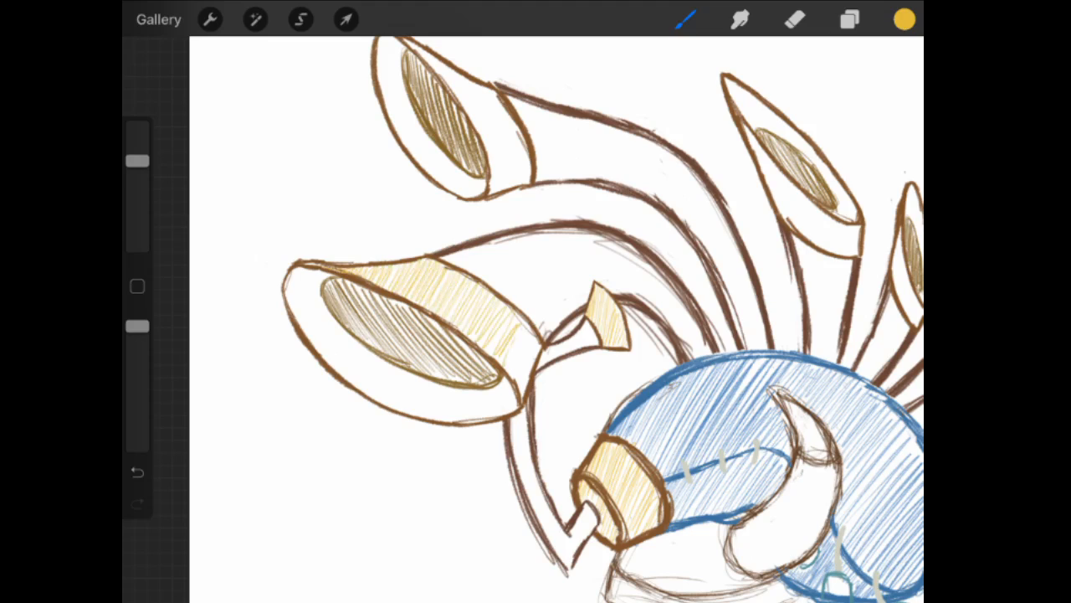
pyautogui.click(850, 20)
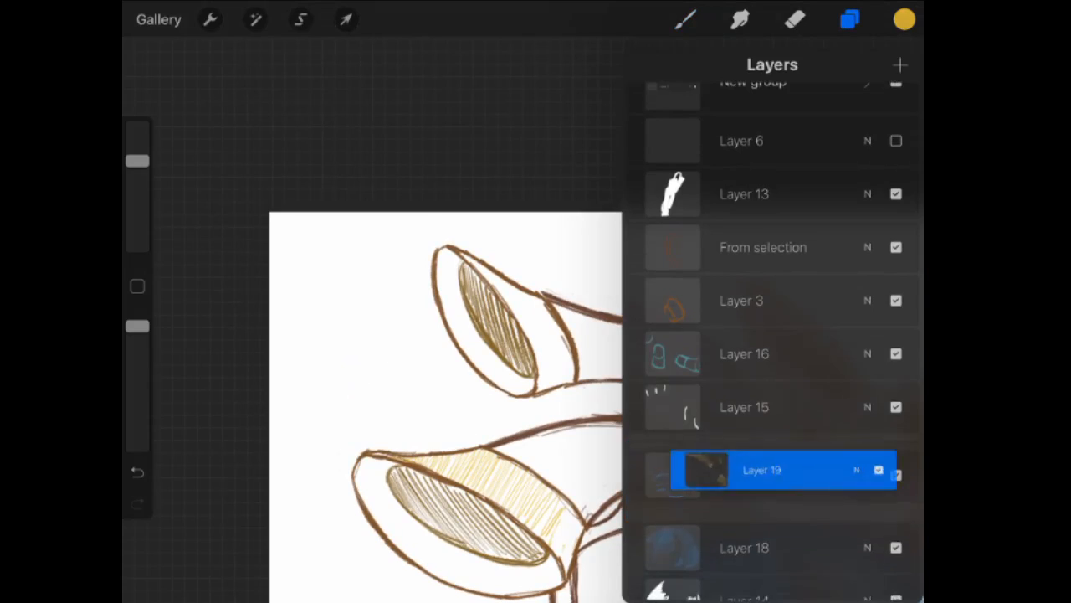
pyautogui.click(849, 19)
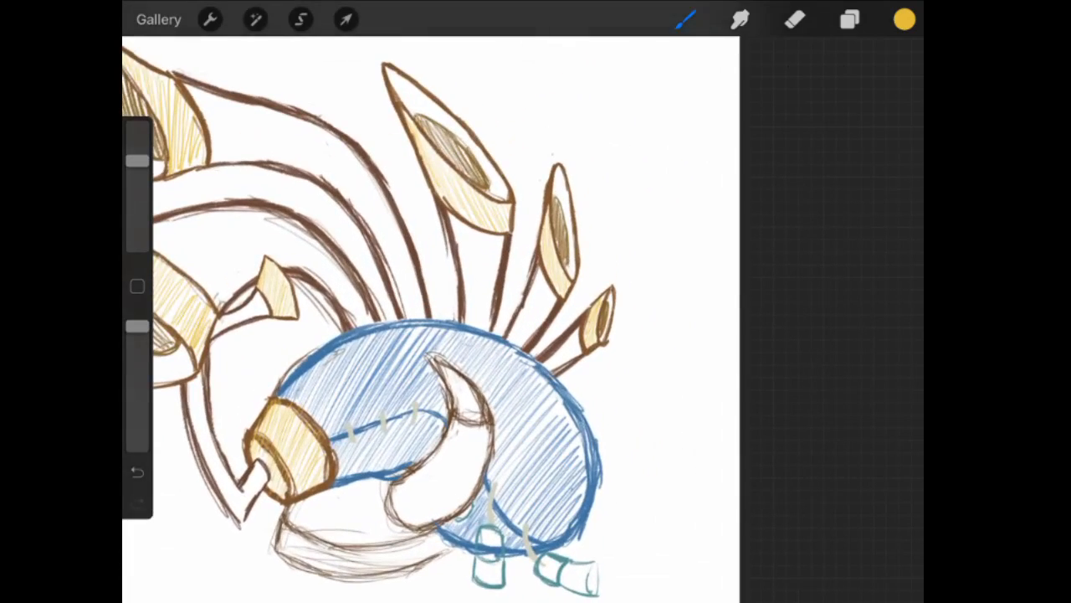
pyautogui.click(795, 20)
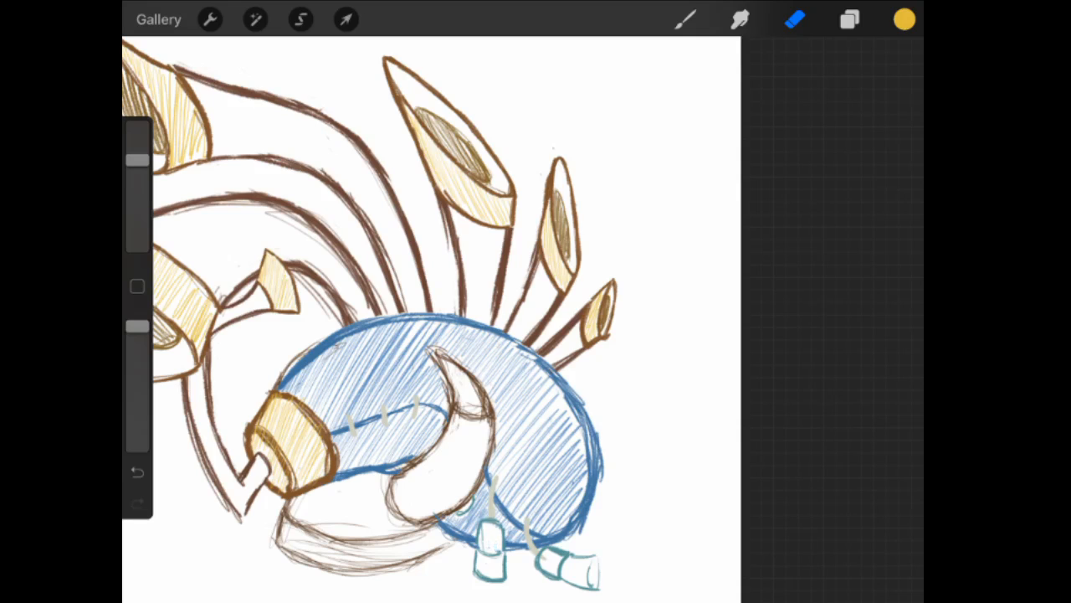
# Add Layer 21 and brush teal shading onto the top of the left valve.
pyautogui.click(850, 19)
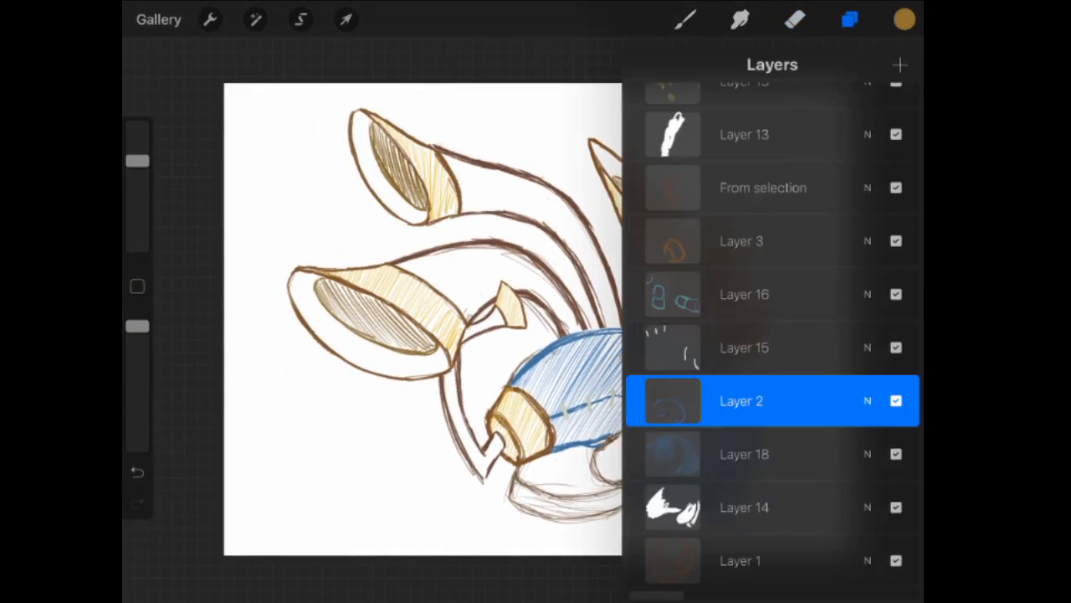
pyautogui.click(849, 19)
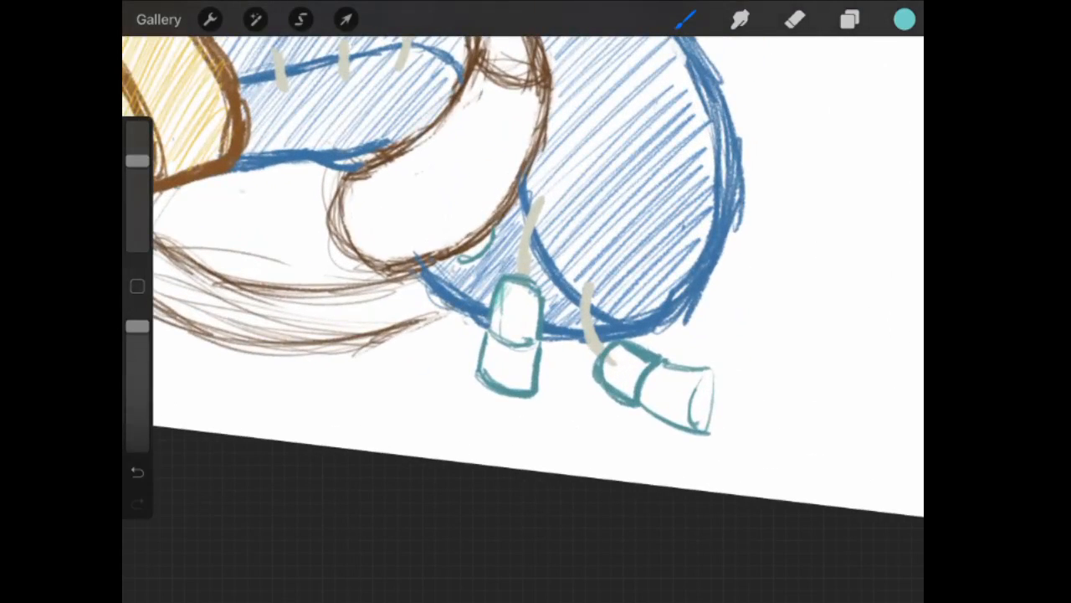
pyautogui.click(850, 19)
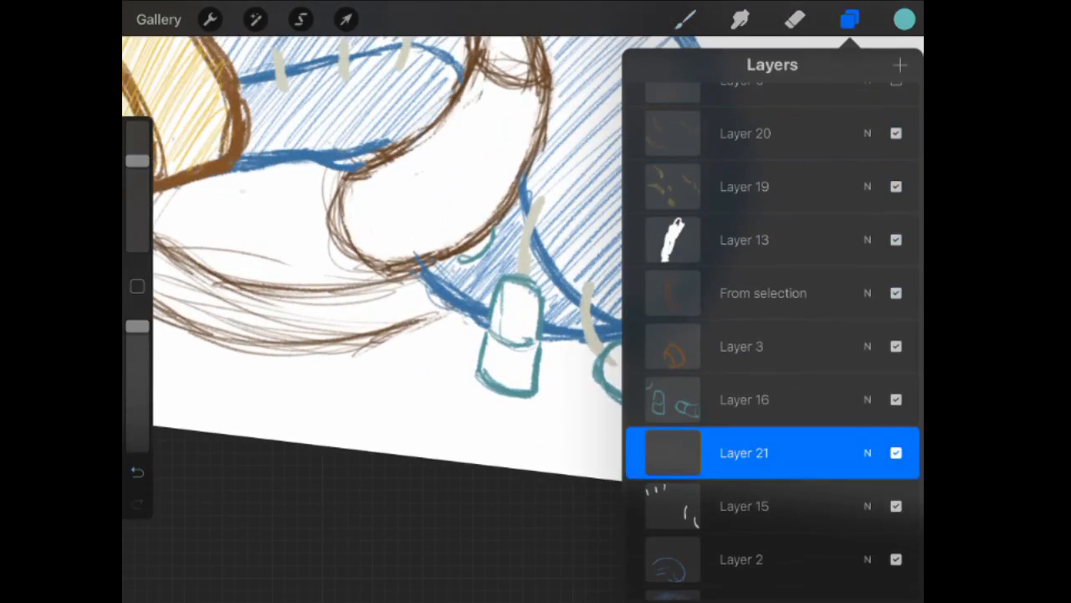
pyautogui.click(849, 19)
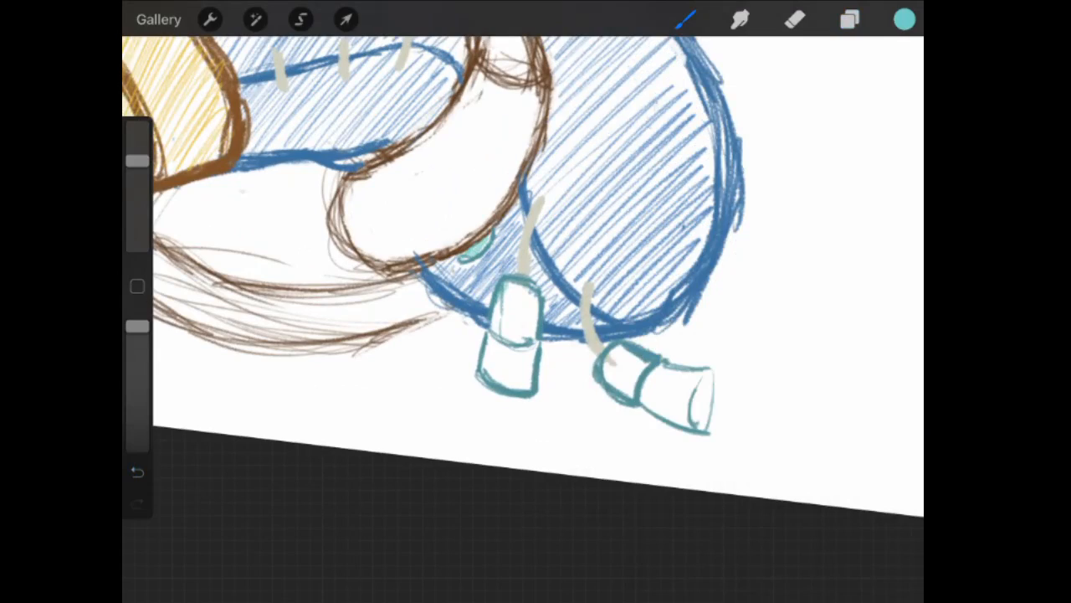
pyautogui.moveTo(502, 285); pyautogui.dragTo(528, 327)
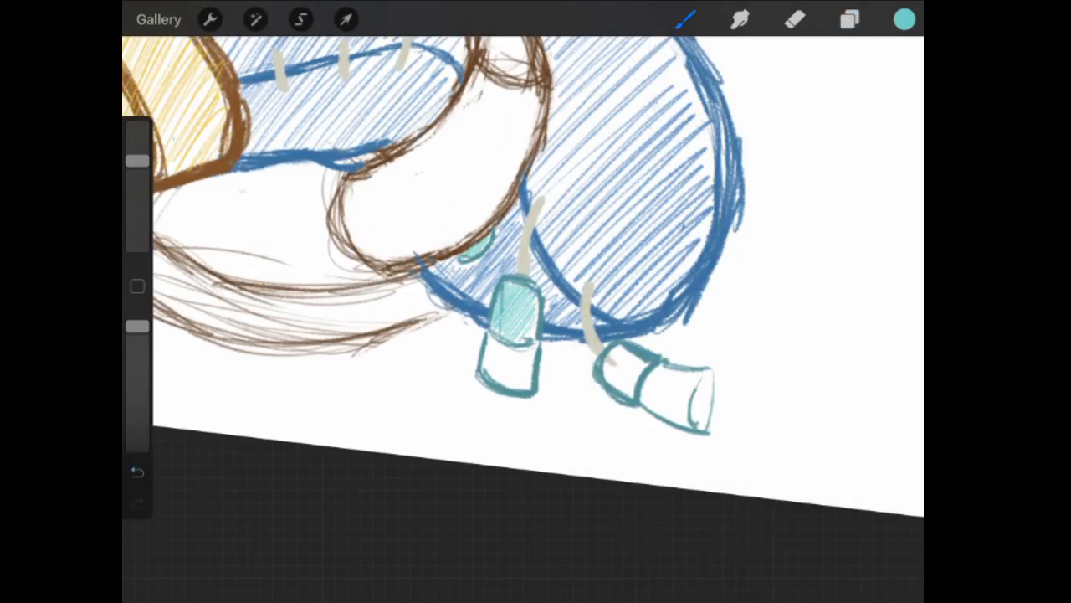